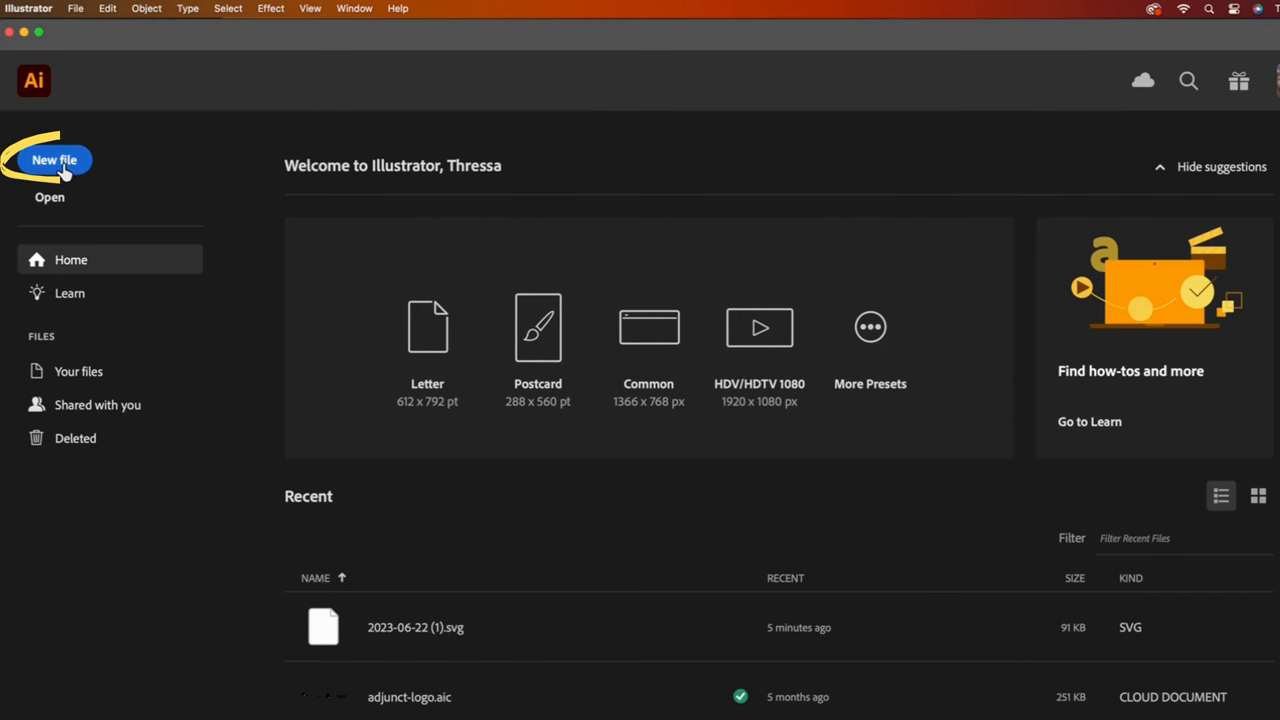
Step: Create a new document from the Web-Large preset at 1920 × 1080 px
click(54, 160)
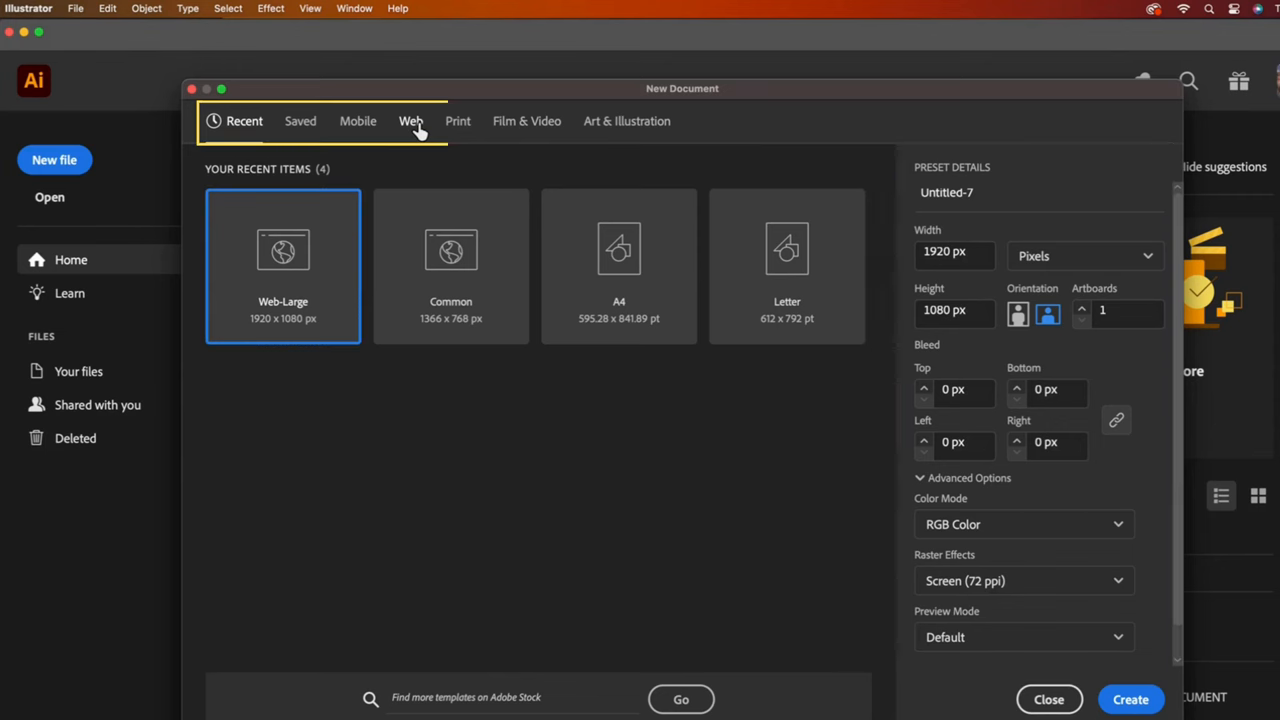
click(410, 121)
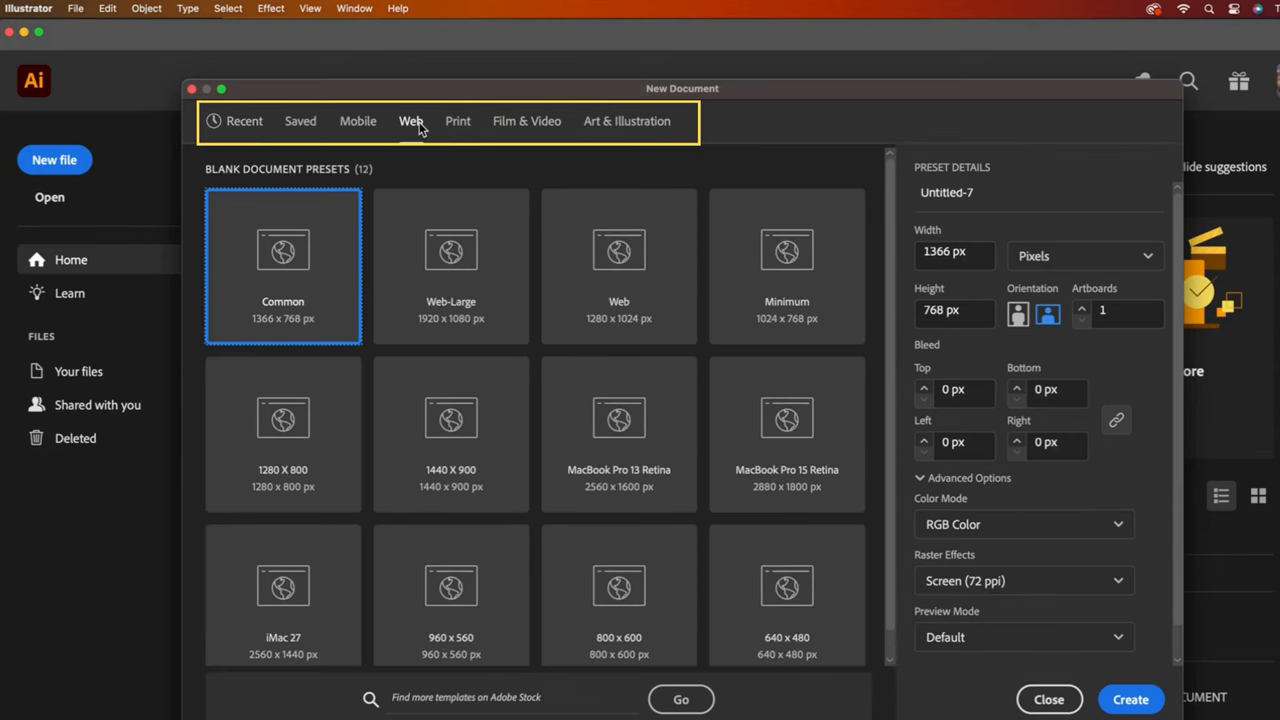
click(450, 250)
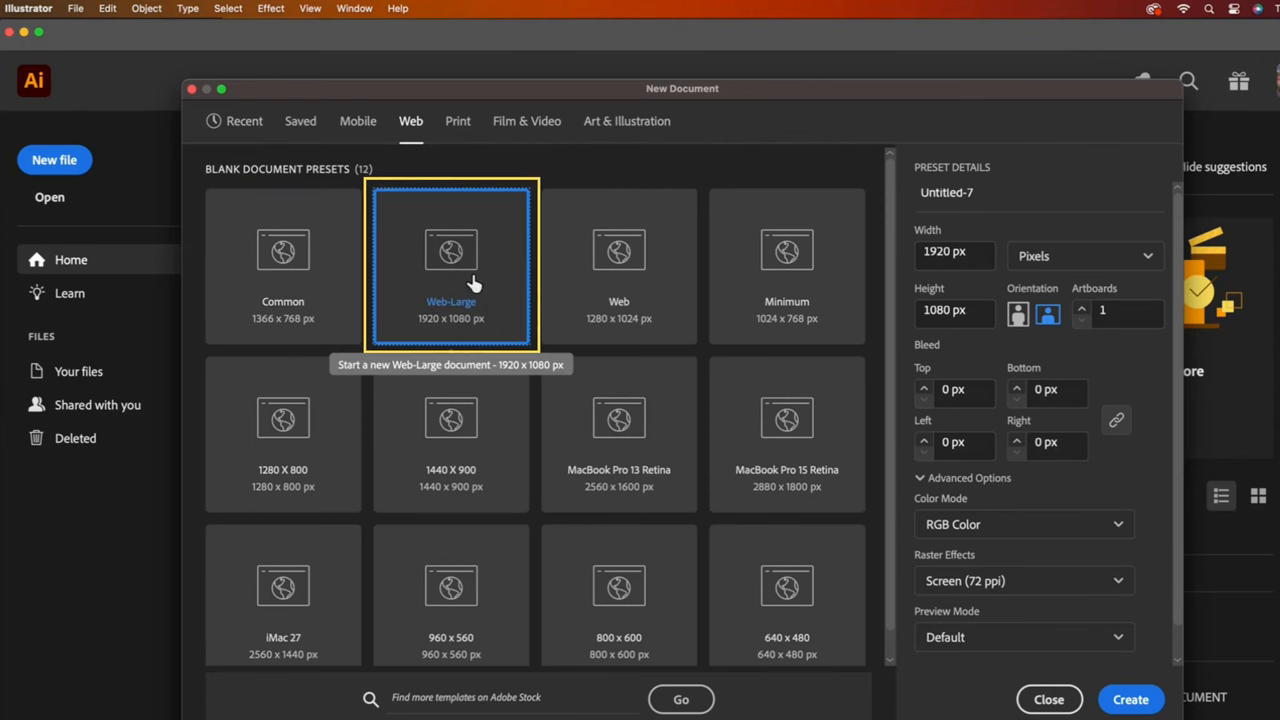
click(1130, 699)
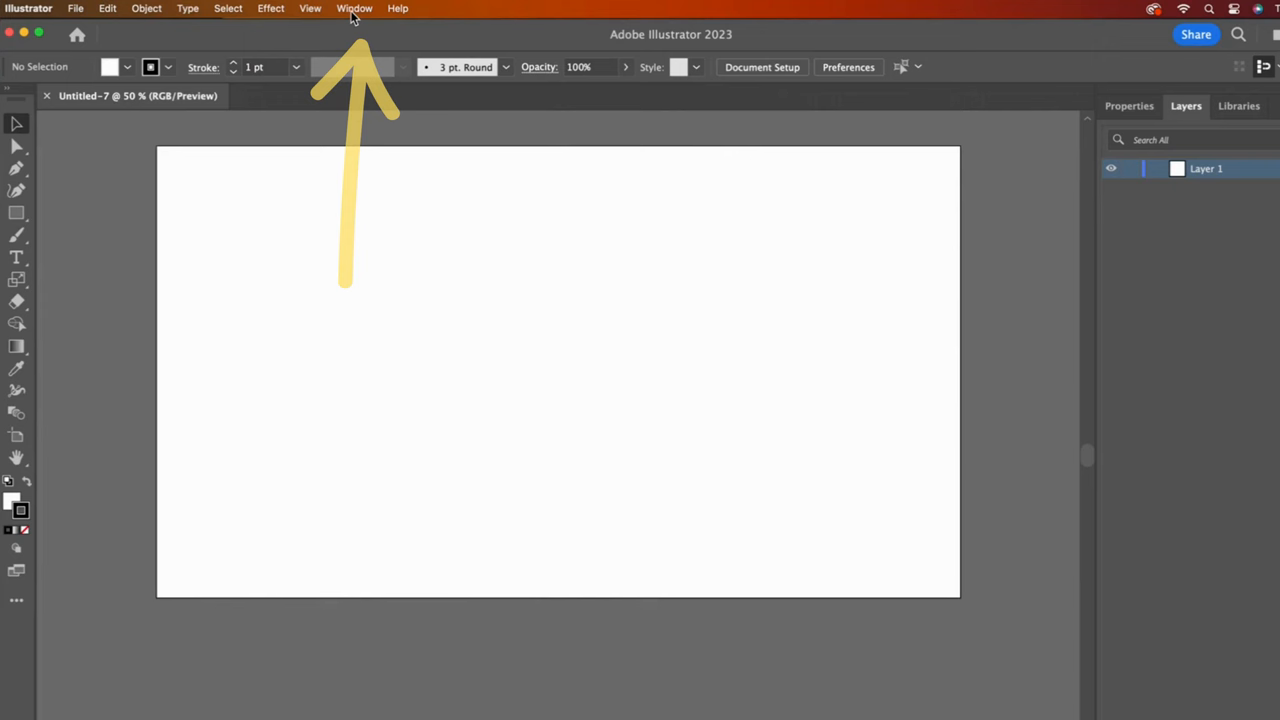
Step: Rearrange the Properties/Layers/Libraries panel group and toolbar options from the Window menu
click(354, 8)
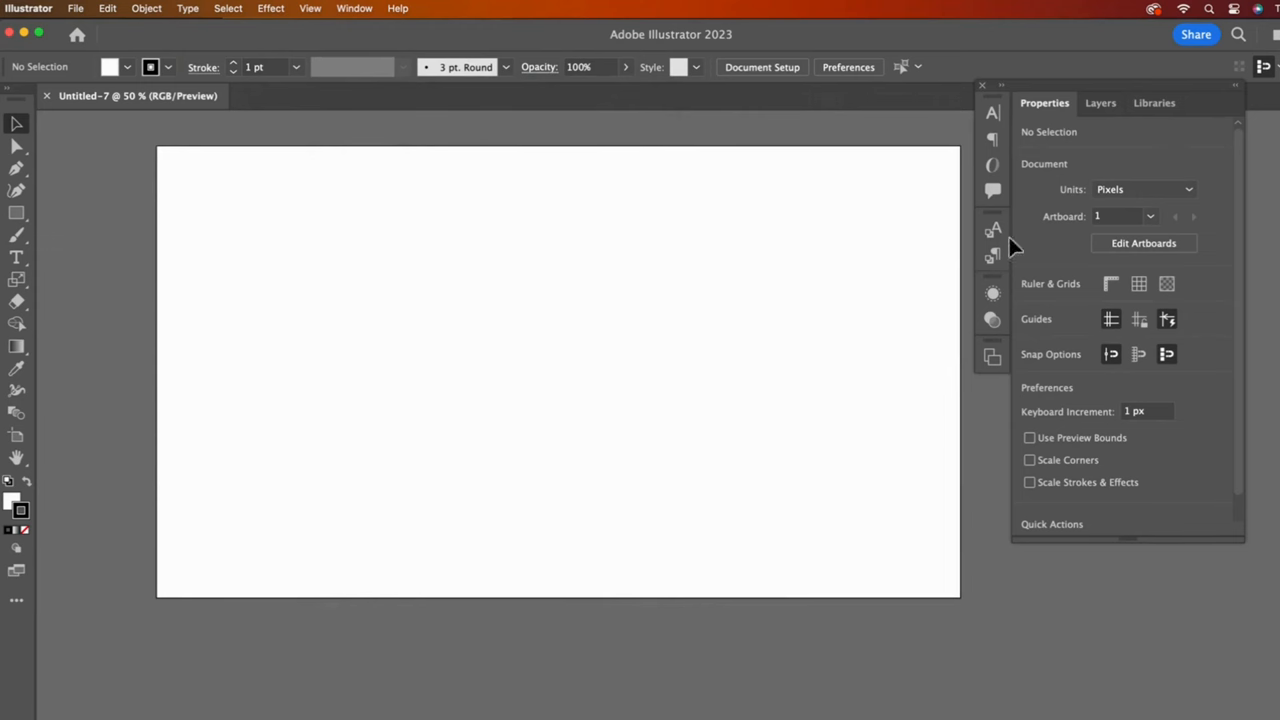
mouse_move(1172, 90)
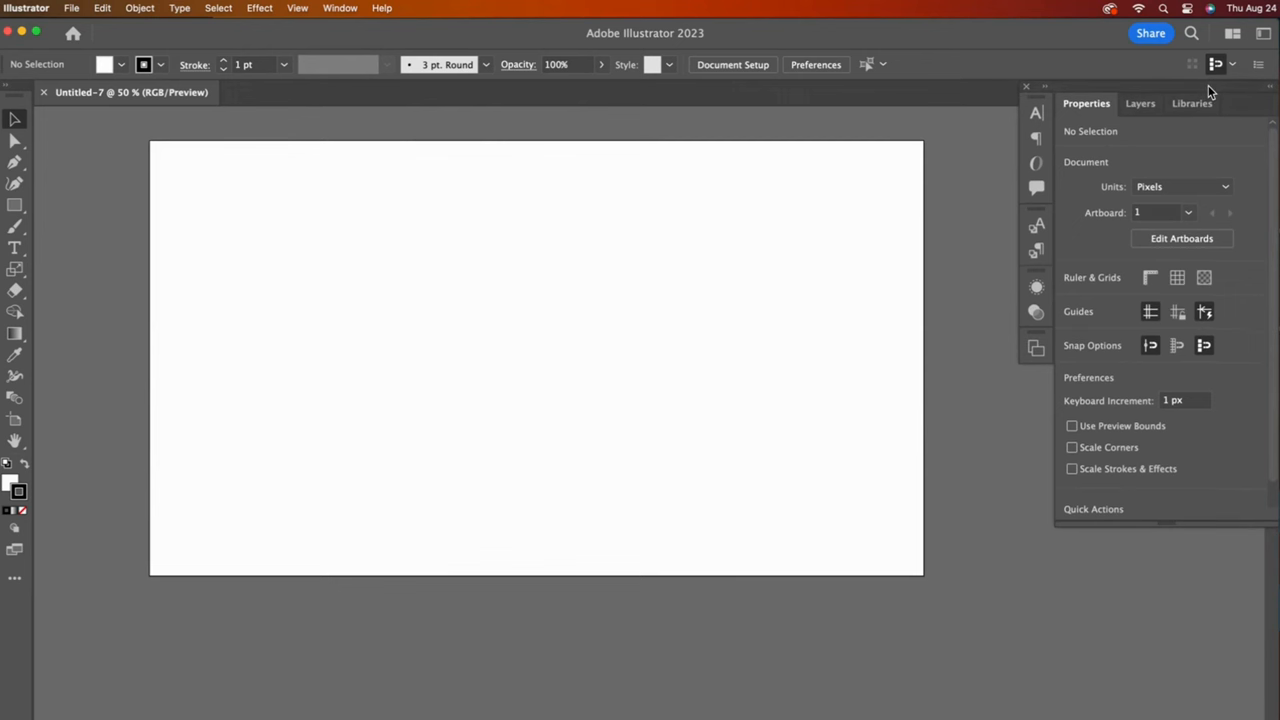
click(340, 8)
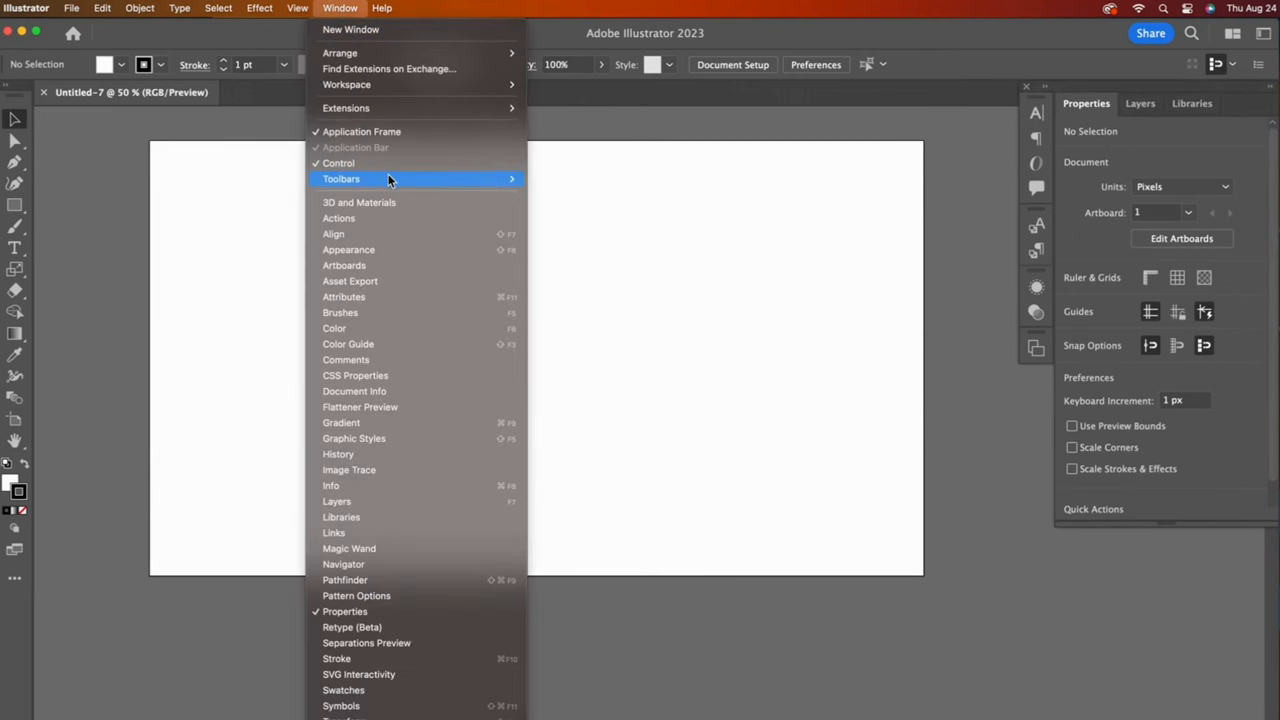
mouse_move(394, 163)
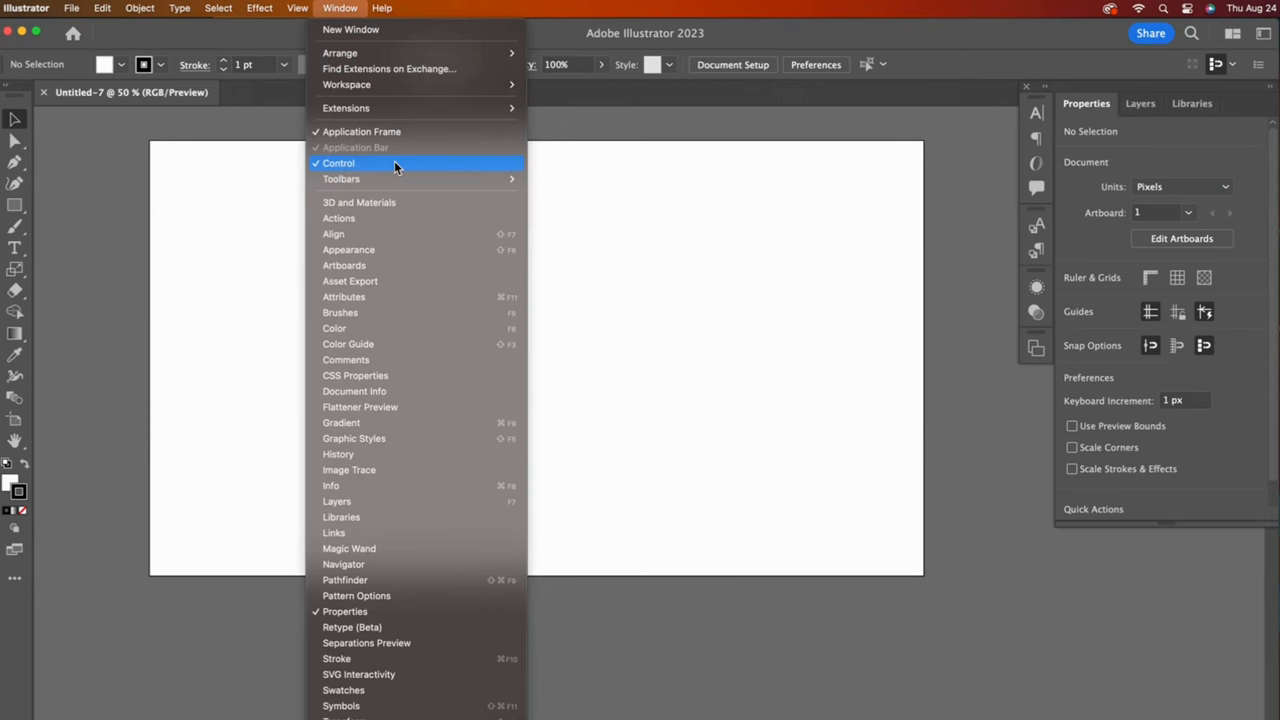
click(71, 8)
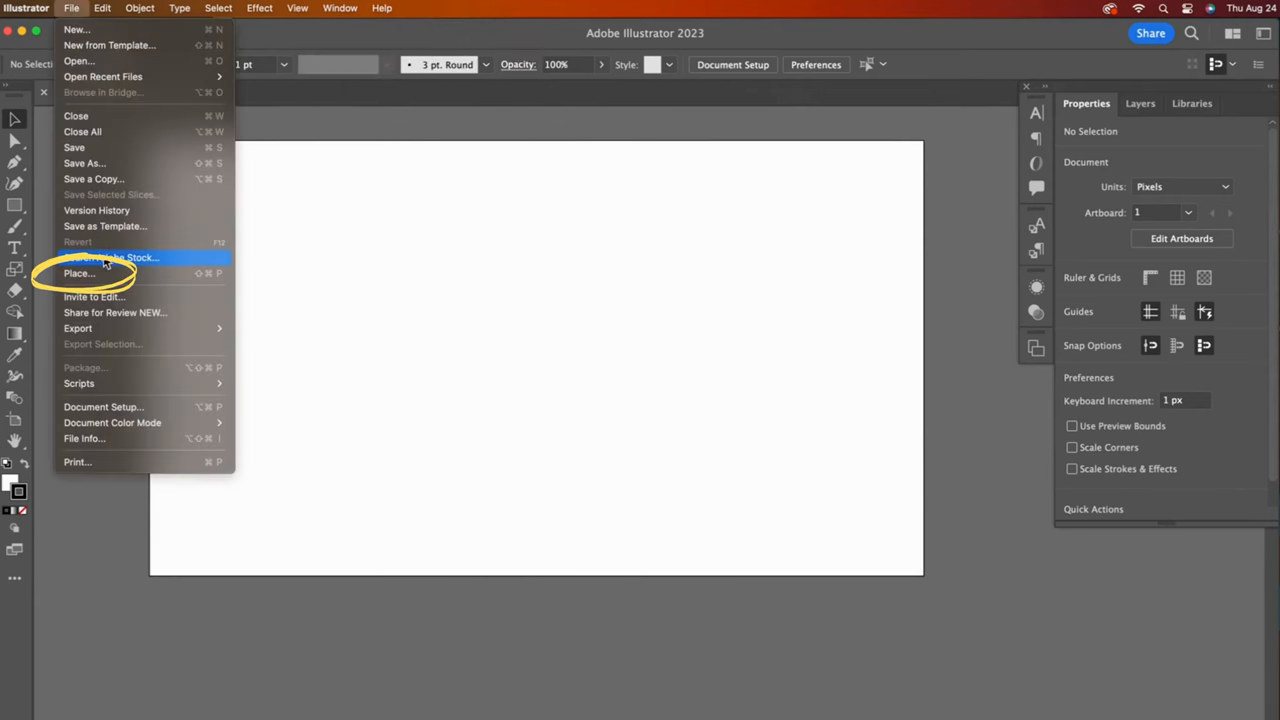
Step: Place the bird JPG from Downloads onto the artboard as a linked image
click(78, 273)
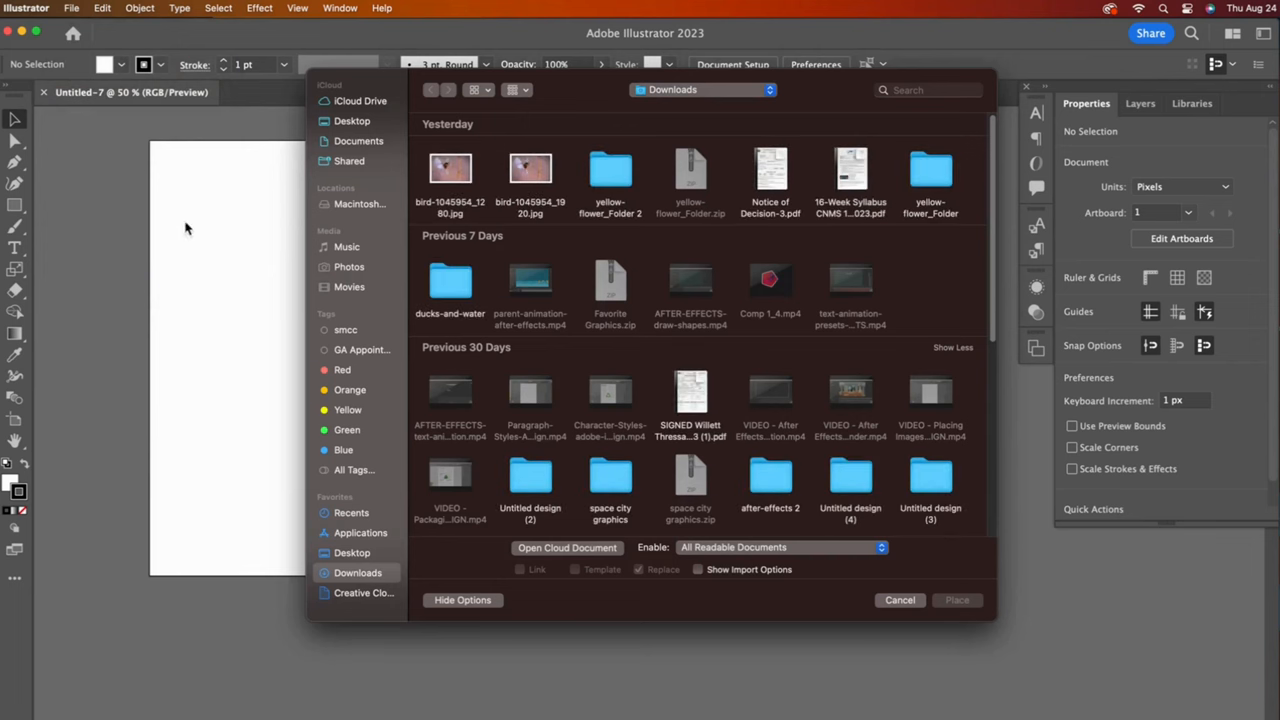
click(956, 600)
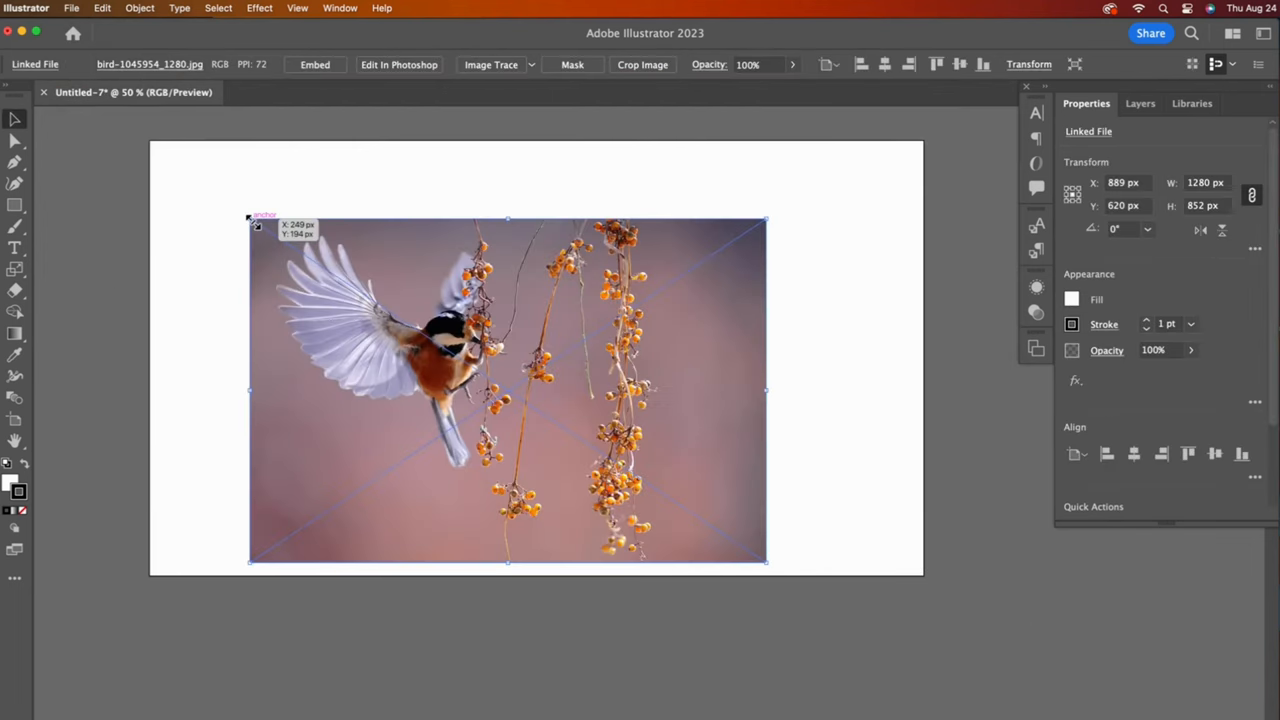
mouse_move(310, 255)
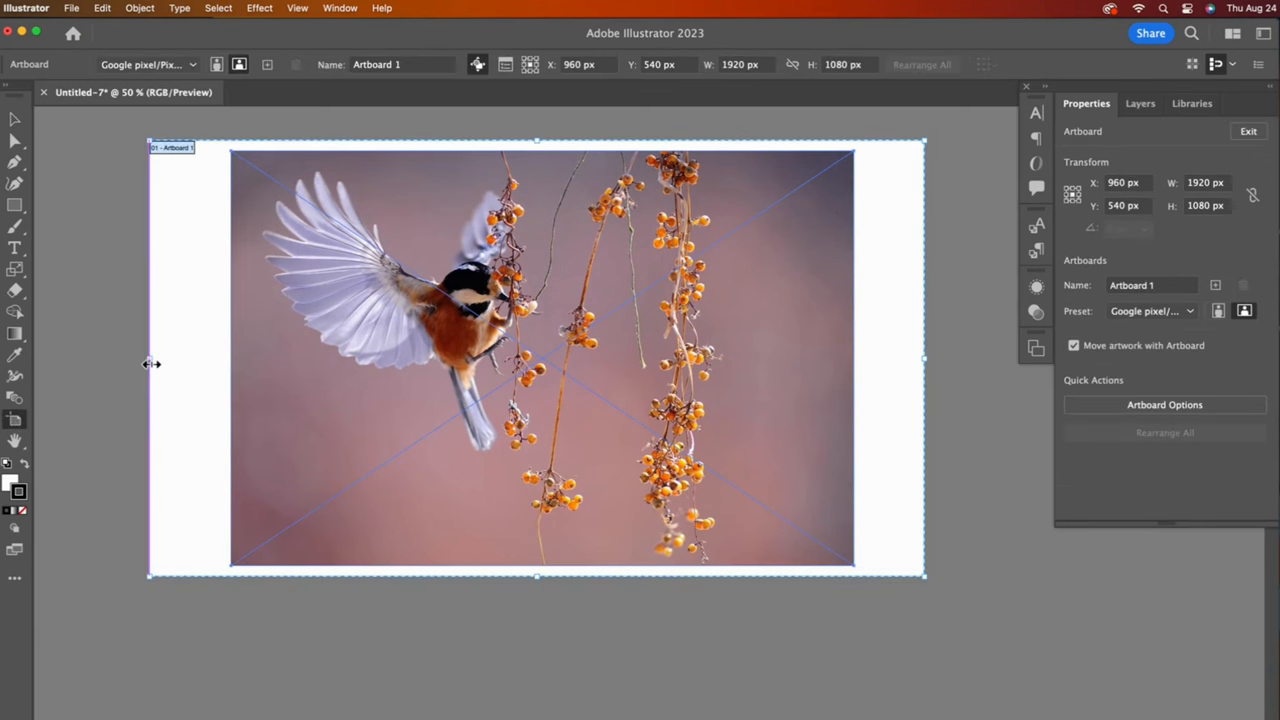
Step: Snap the artboard's left, right and bottom edges to the bird photo's edges
drag(150, 363, 232, 367)
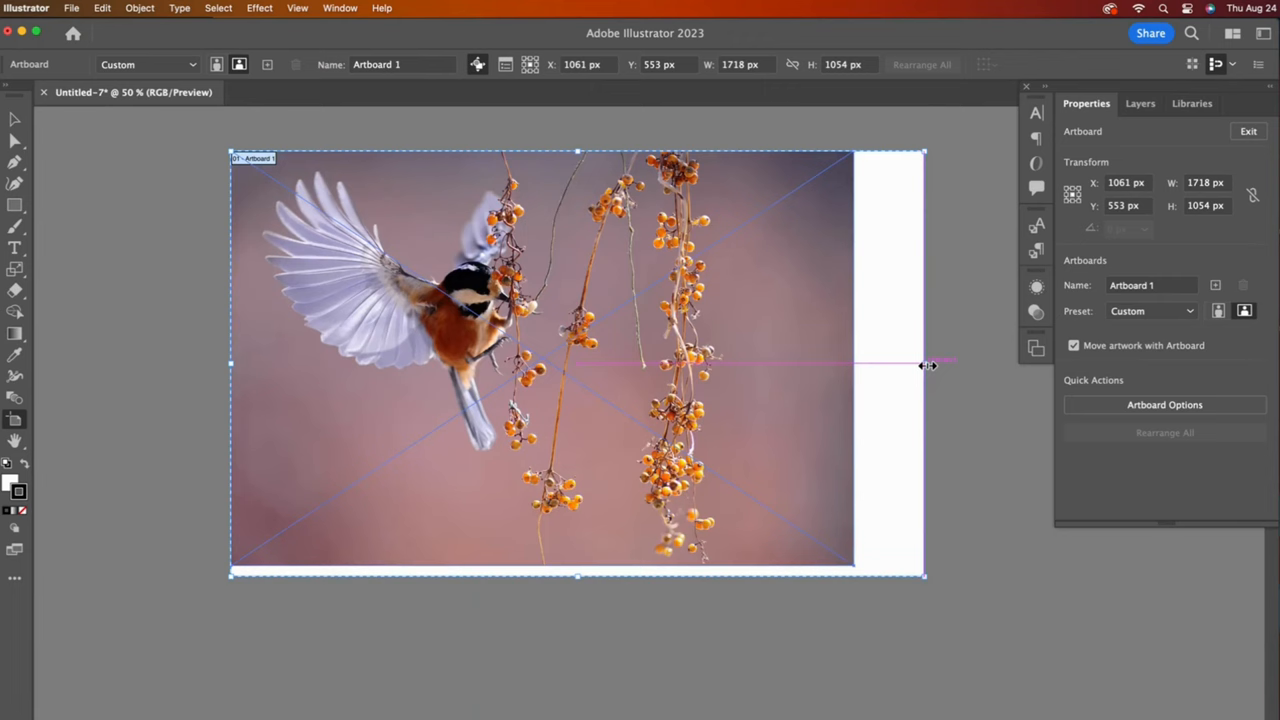
drag(923, 365, 855, 365)
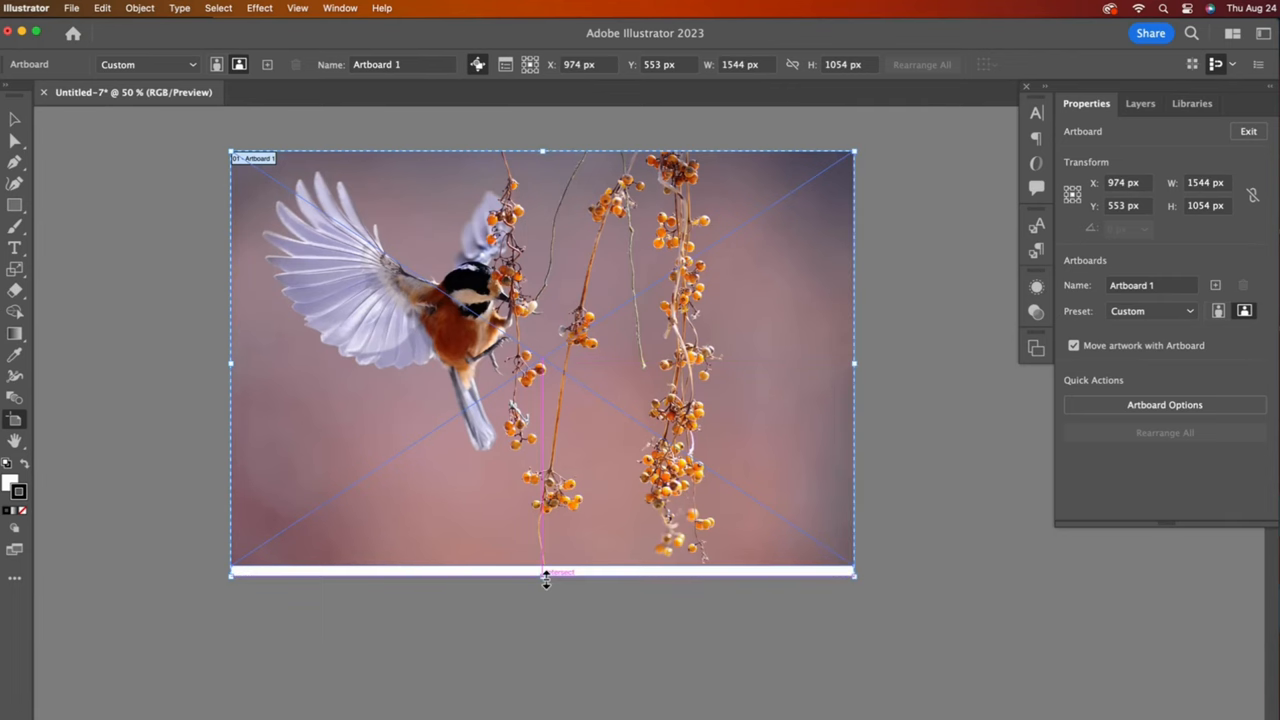
drag(545, 573, 545, 565)
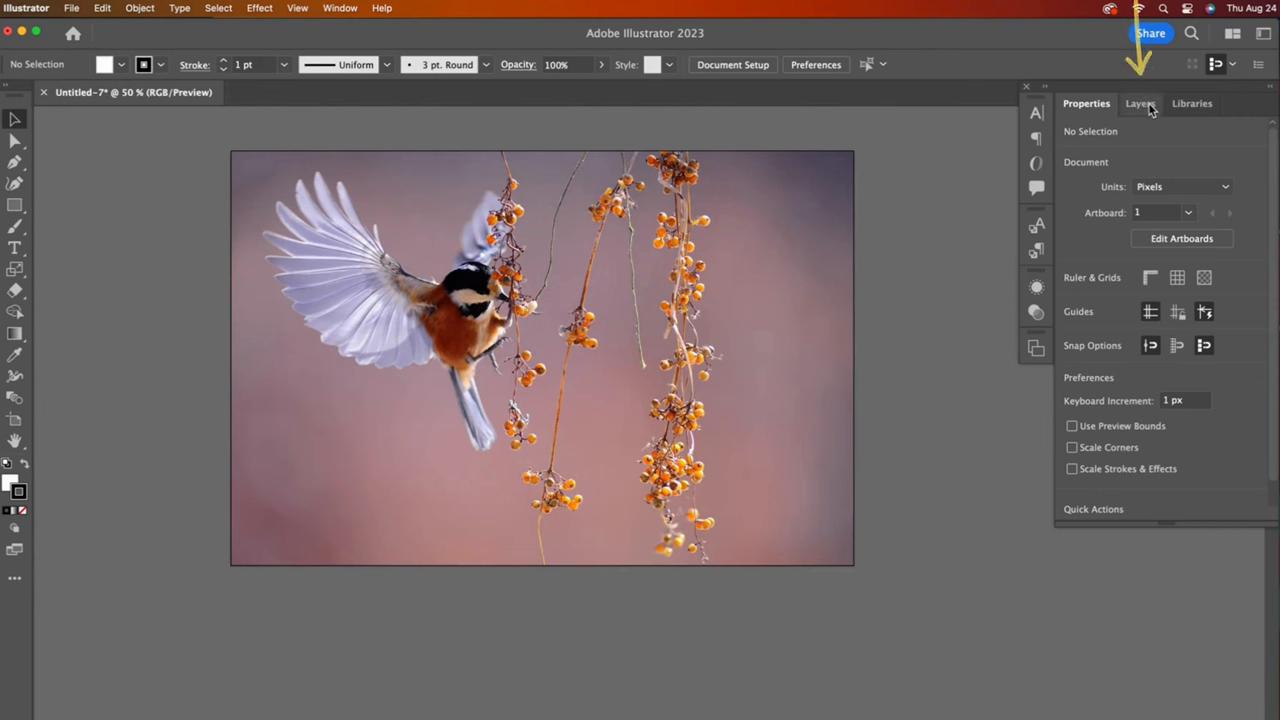
Step: Add layers named background and rectangles, rename Layer 1 'original', and lock it
click(1140, 103)
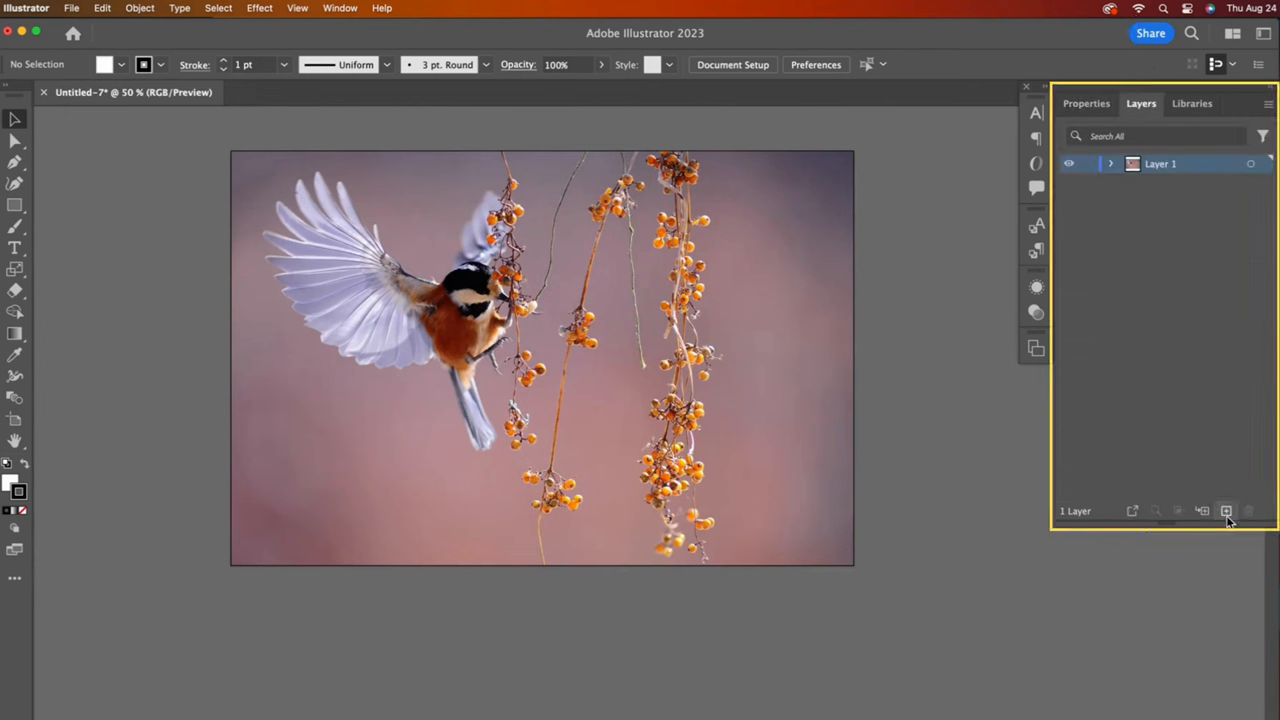
click(1225, 511)
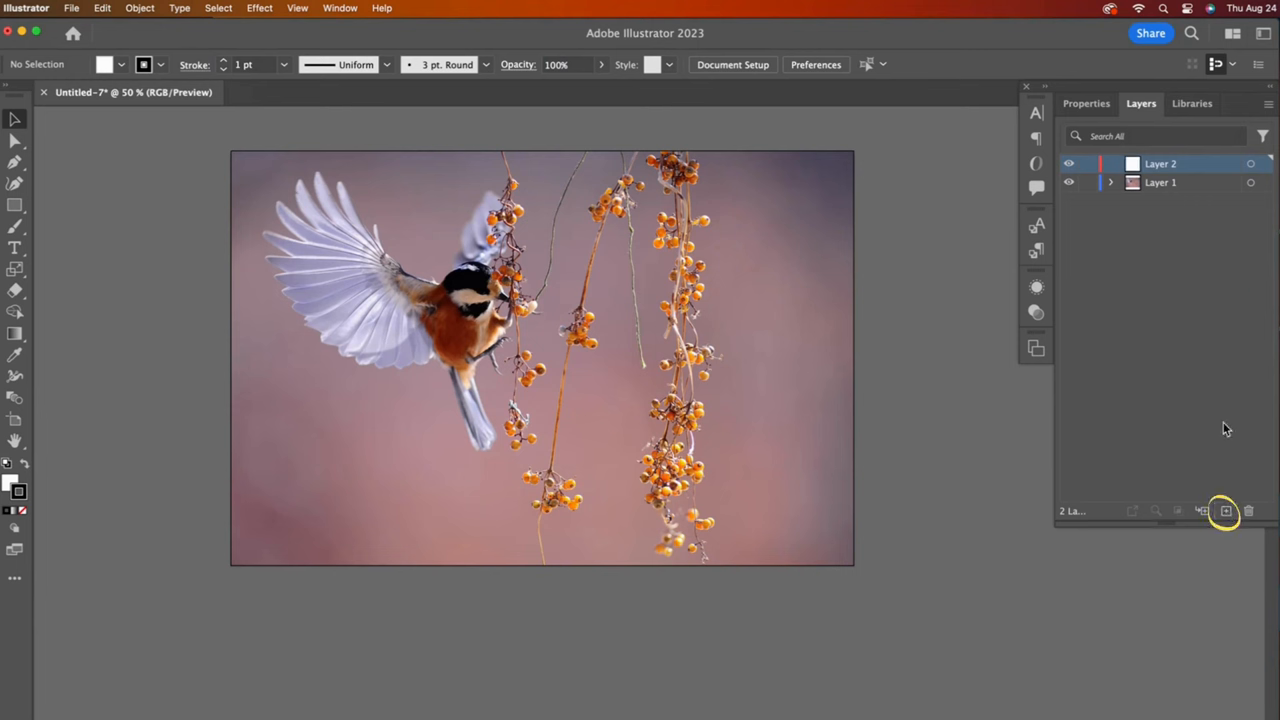
double_click(1160, 163)
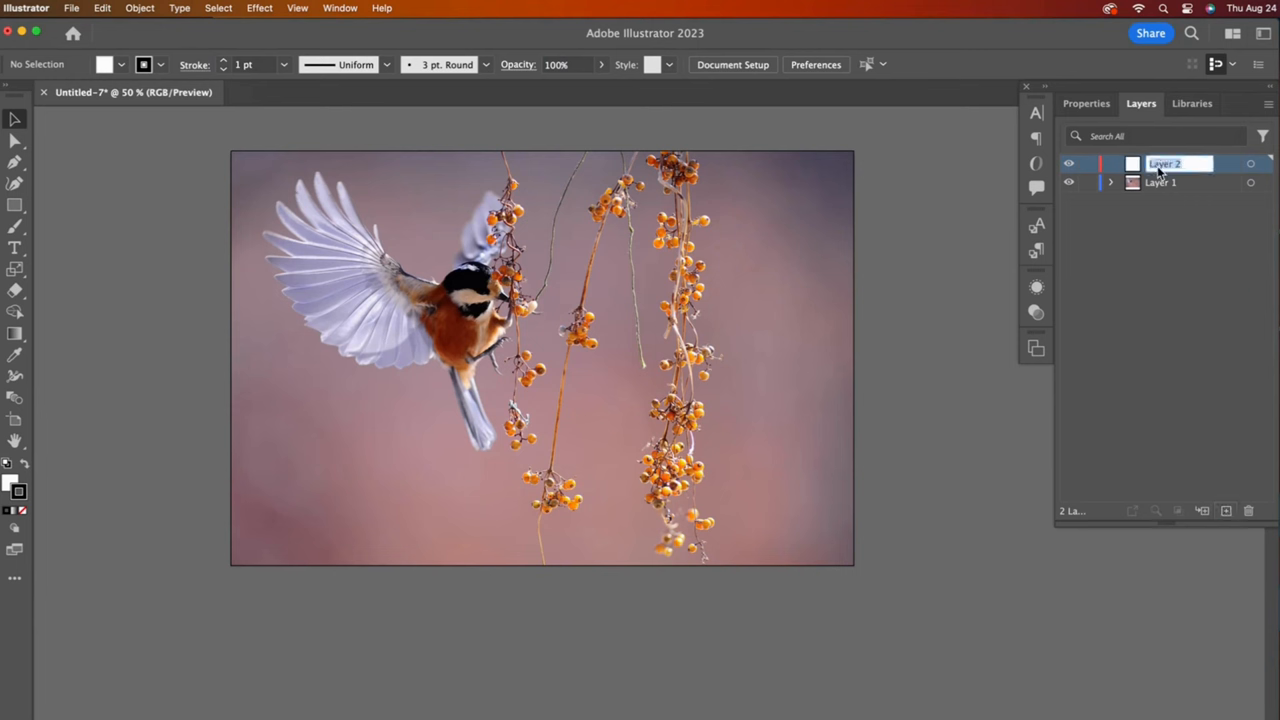
text(background)
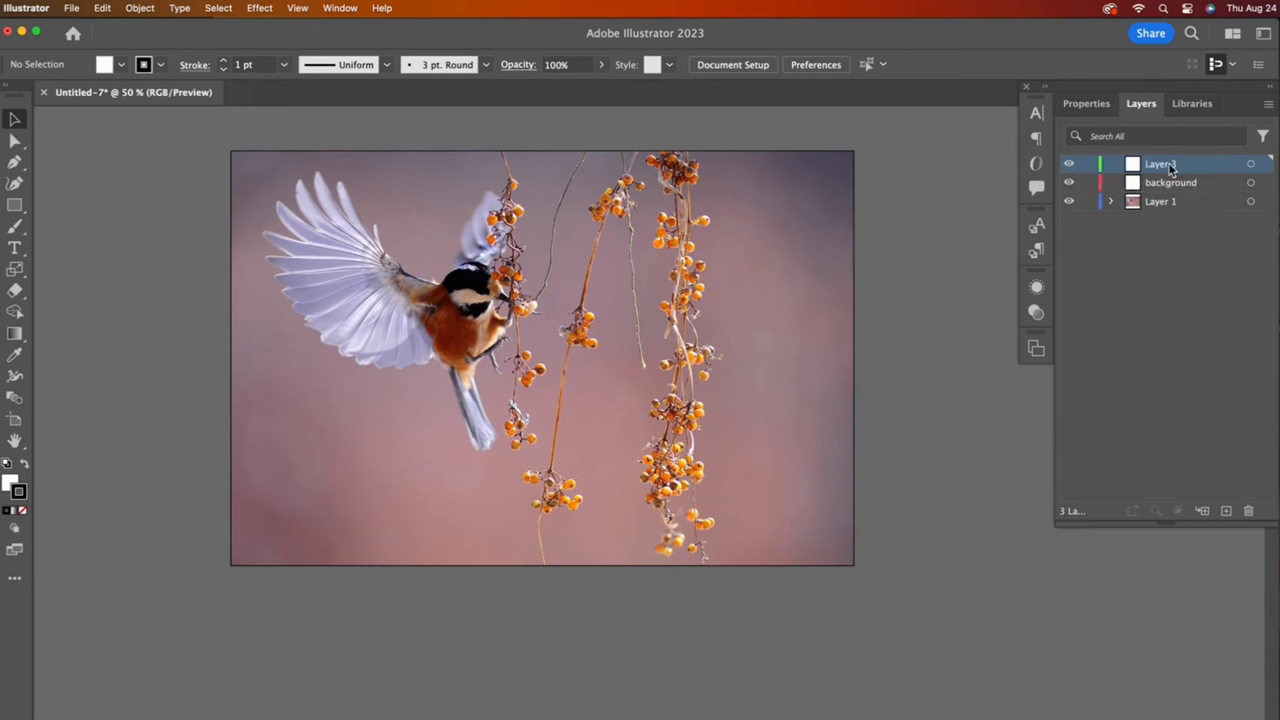
text(rectangles)
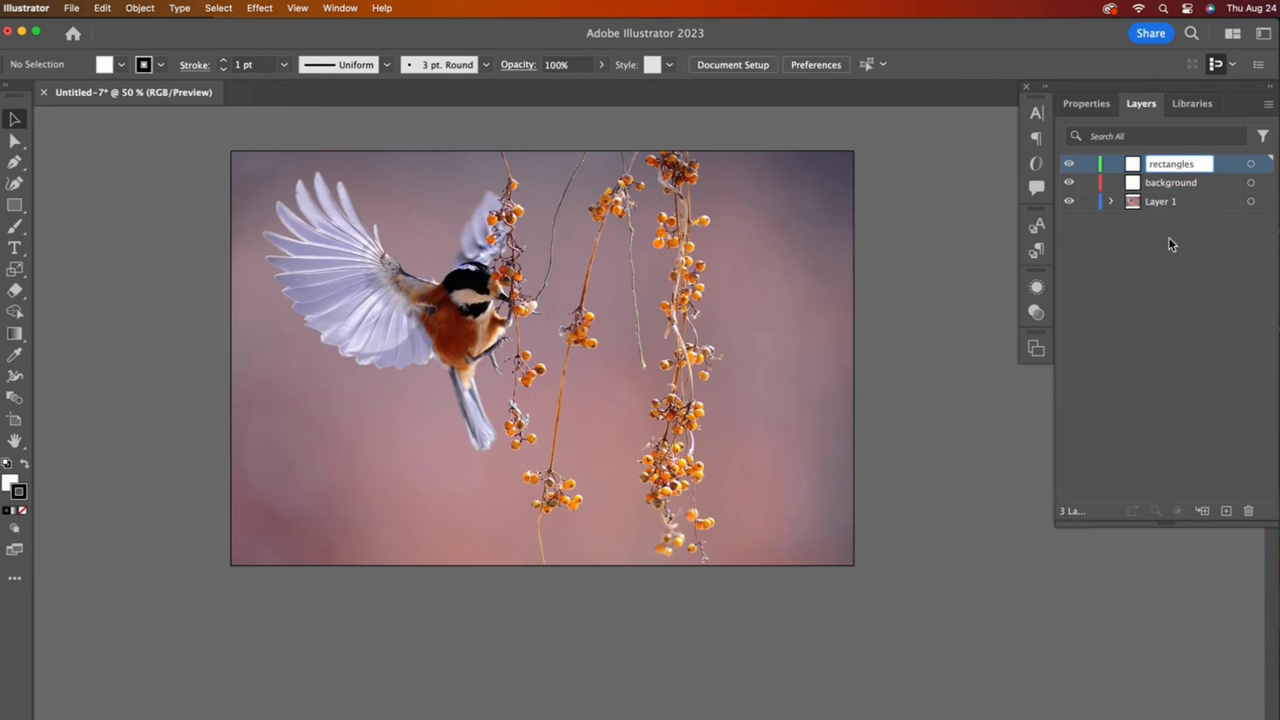
text(original)
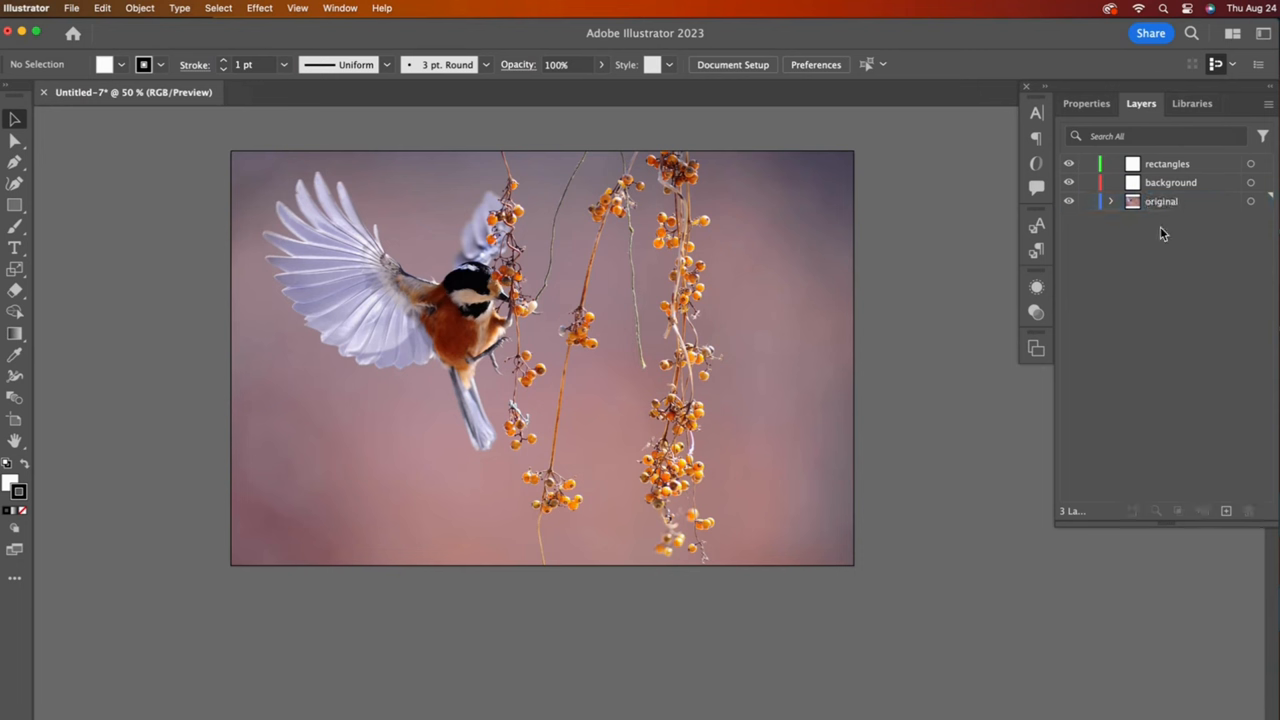
mouse_move(1089, 205)
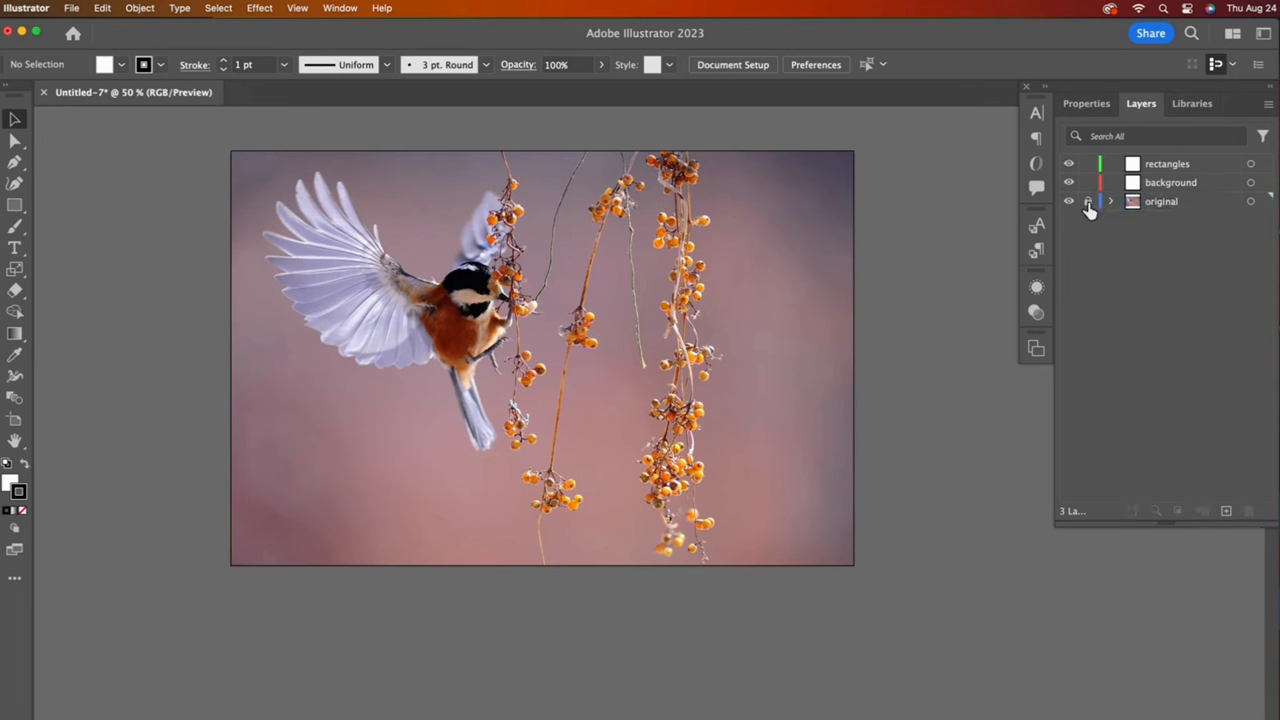
click(1088, 201)
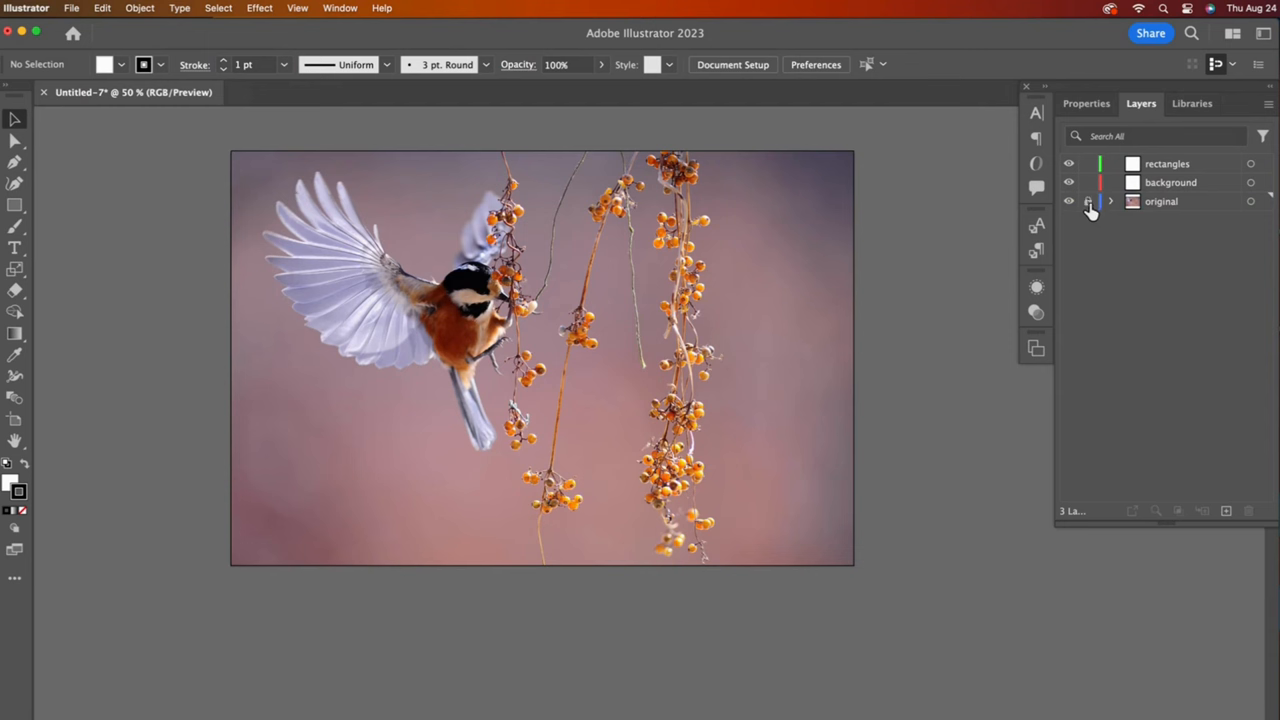
Step: Show the Swatches panel from the Window menu and dock it beside the Layers panel
click(1088, 201)
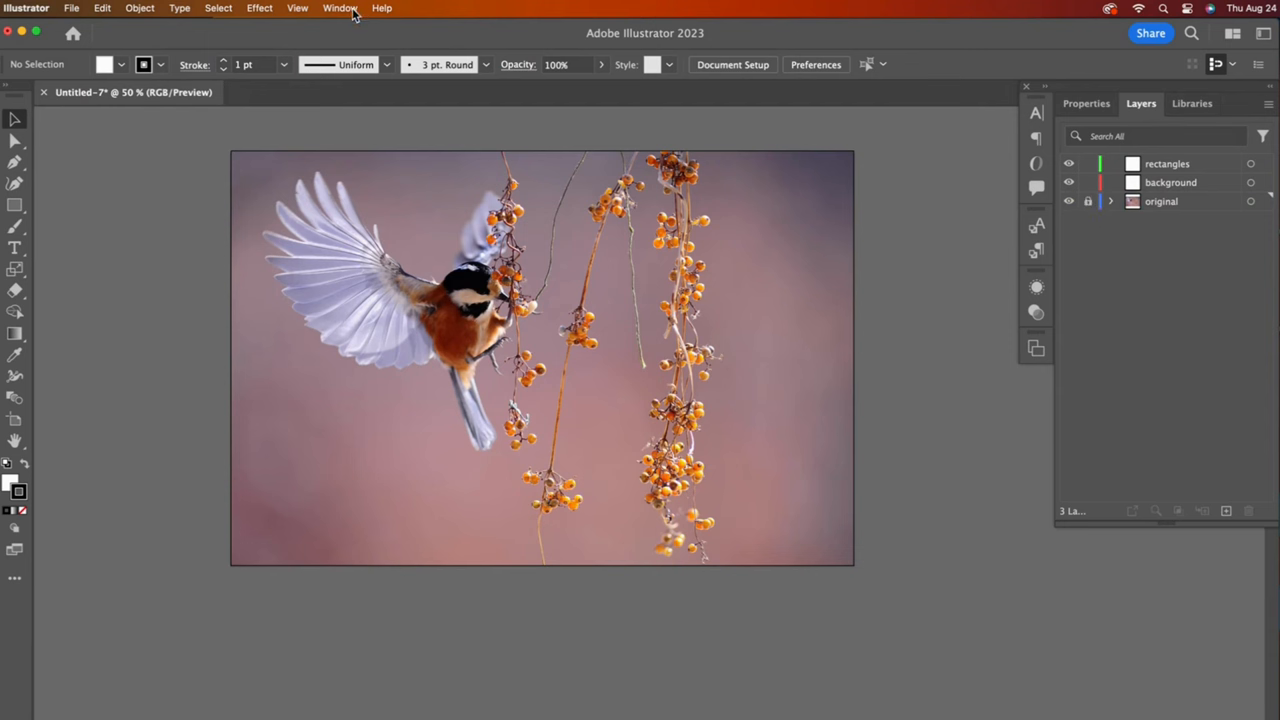
click(340, 8)
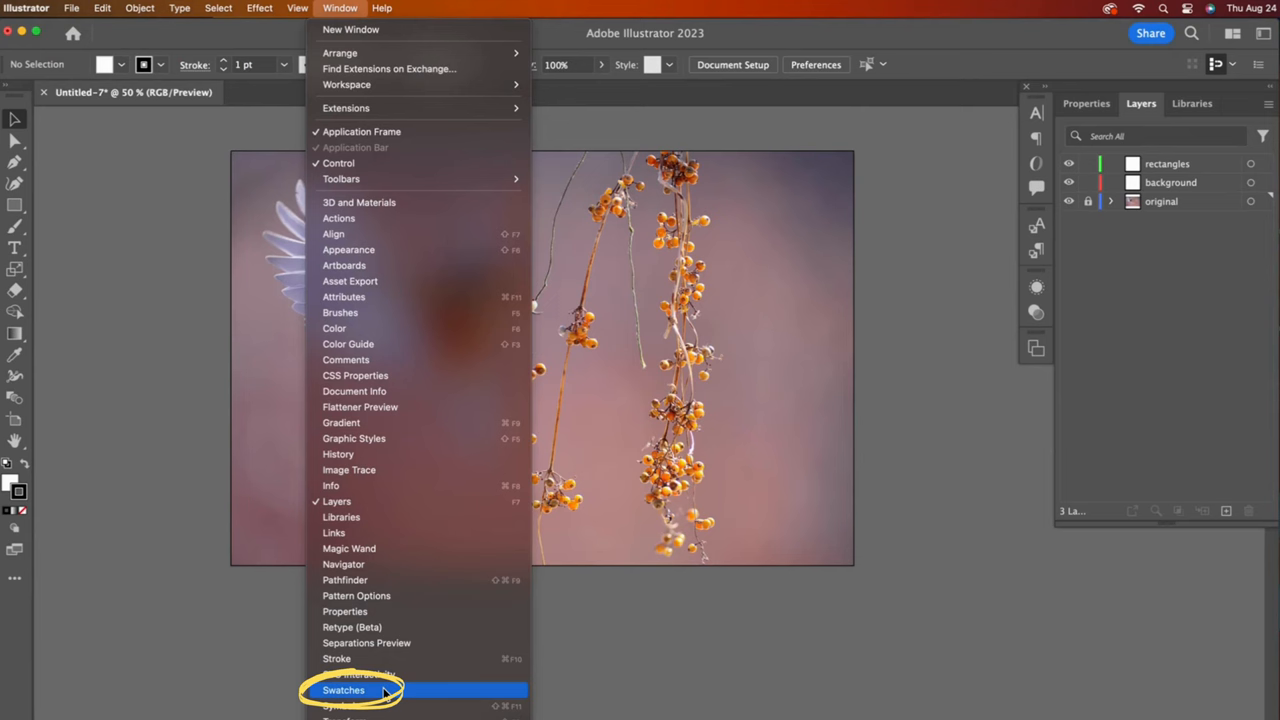
click(344, 690)
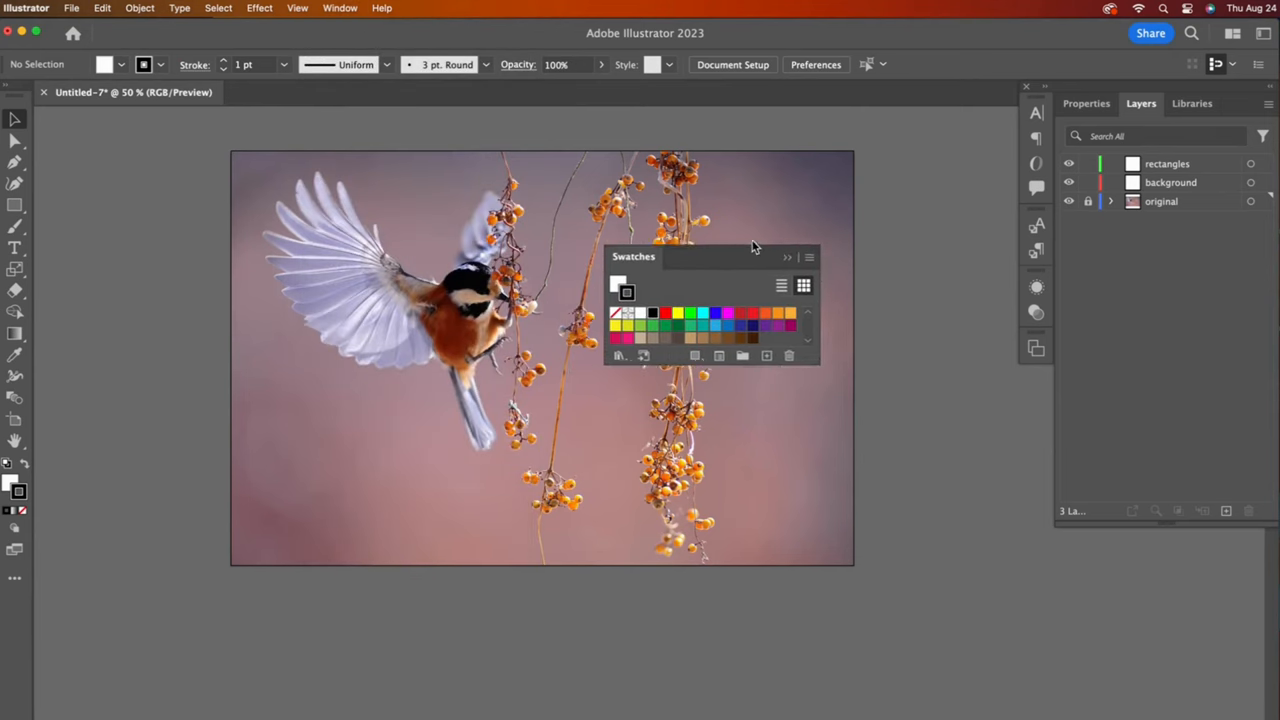
drag(633, 256, 867, 285)
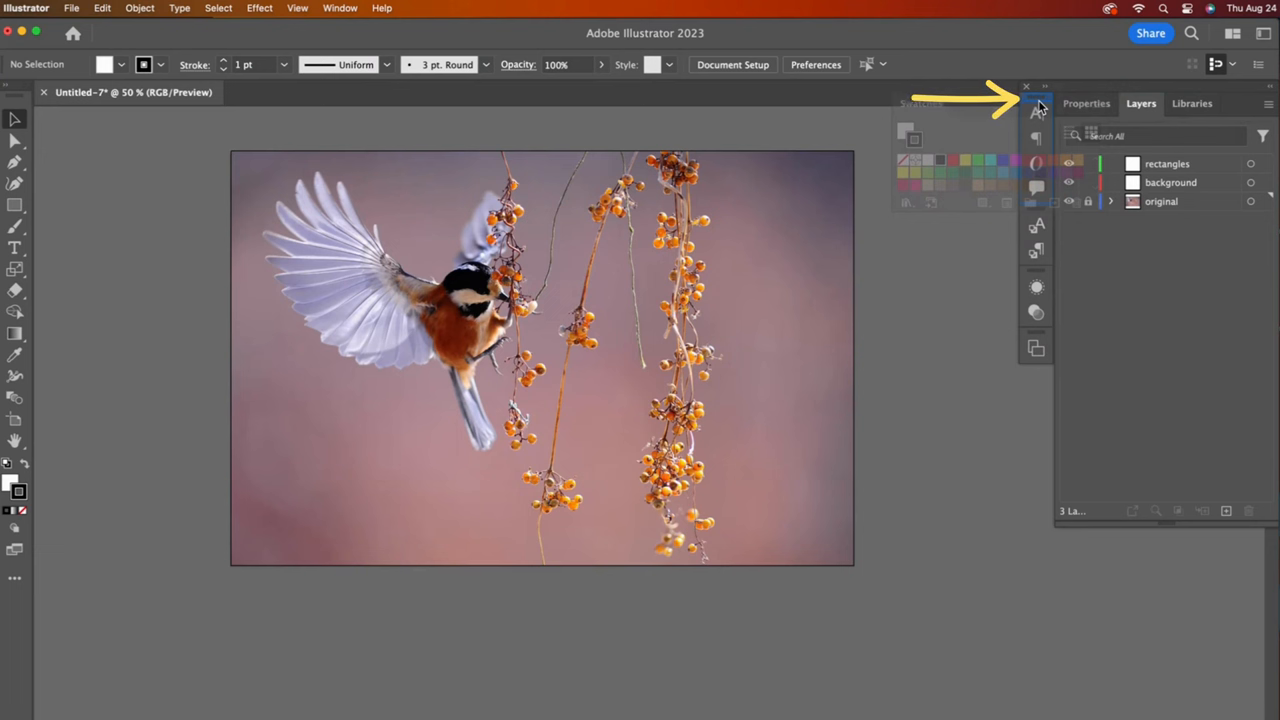
click(1026, 86)
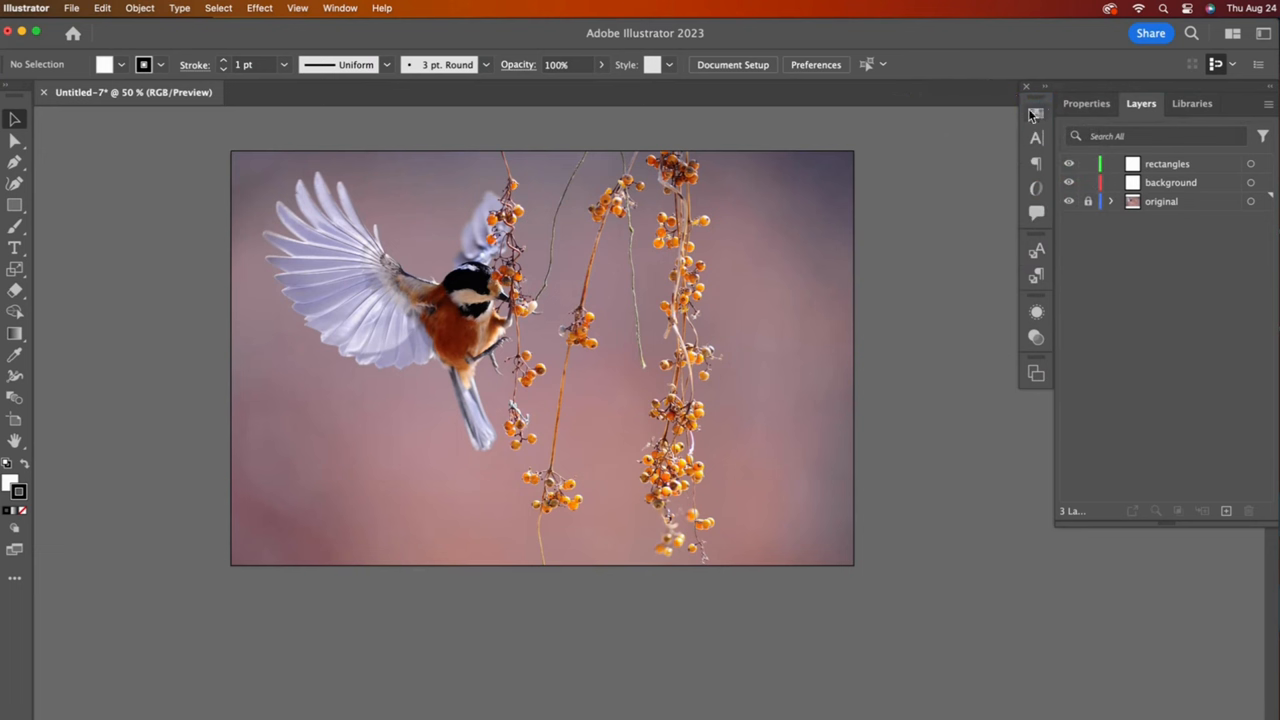
click(1036, 114)
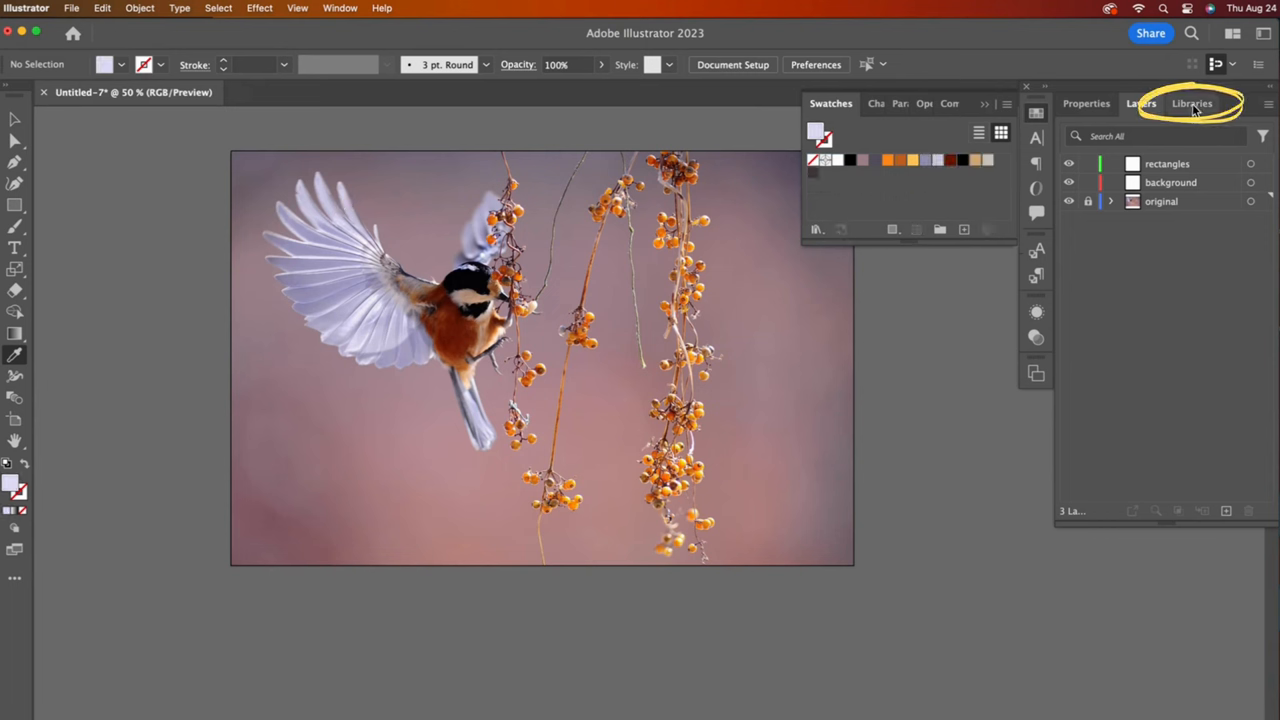
Step: Create the Bird and Berries library and add the sampled swatch colours to it
click(1192, 103)
text(Bird and Berries)
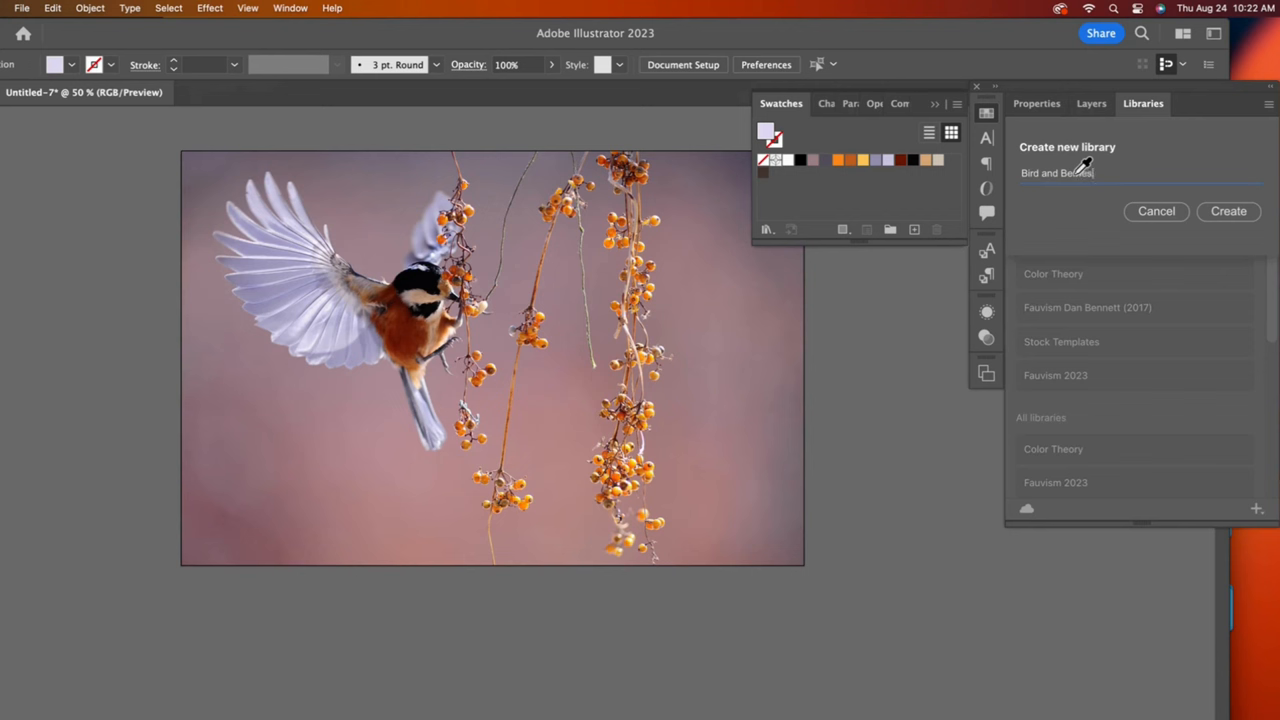
click(1228, 211)
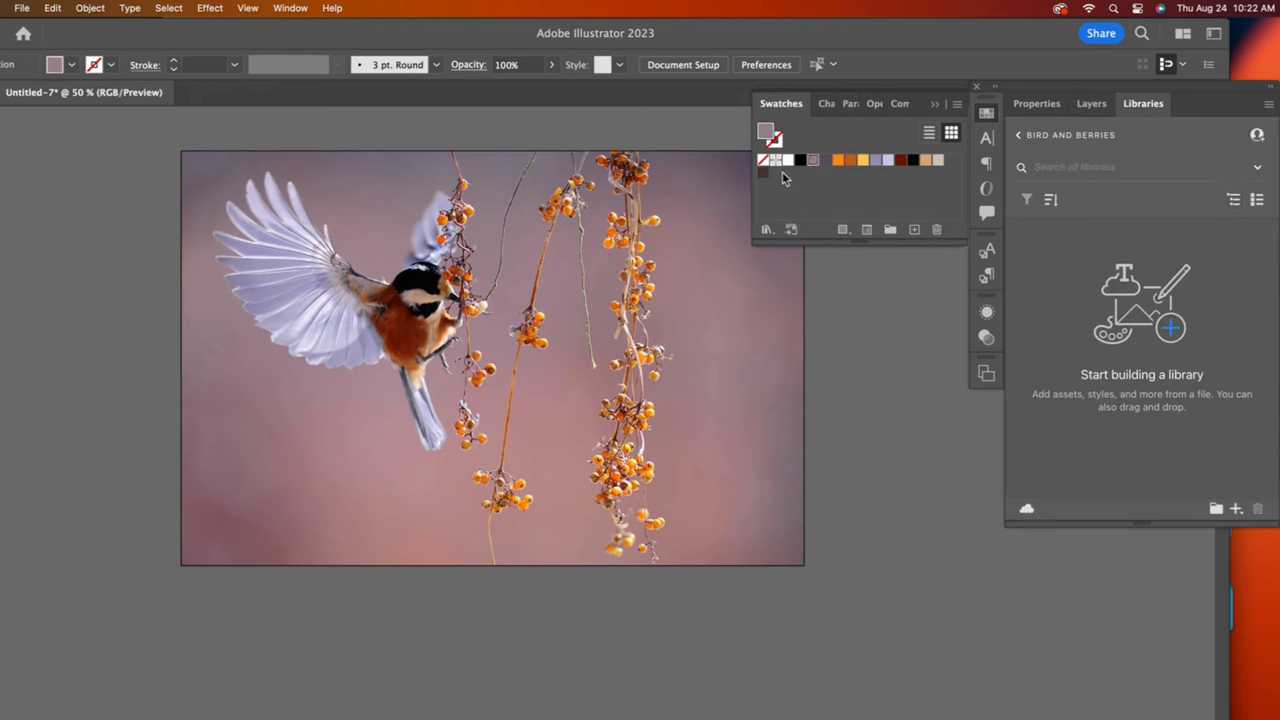
mouse_move(790, 229)
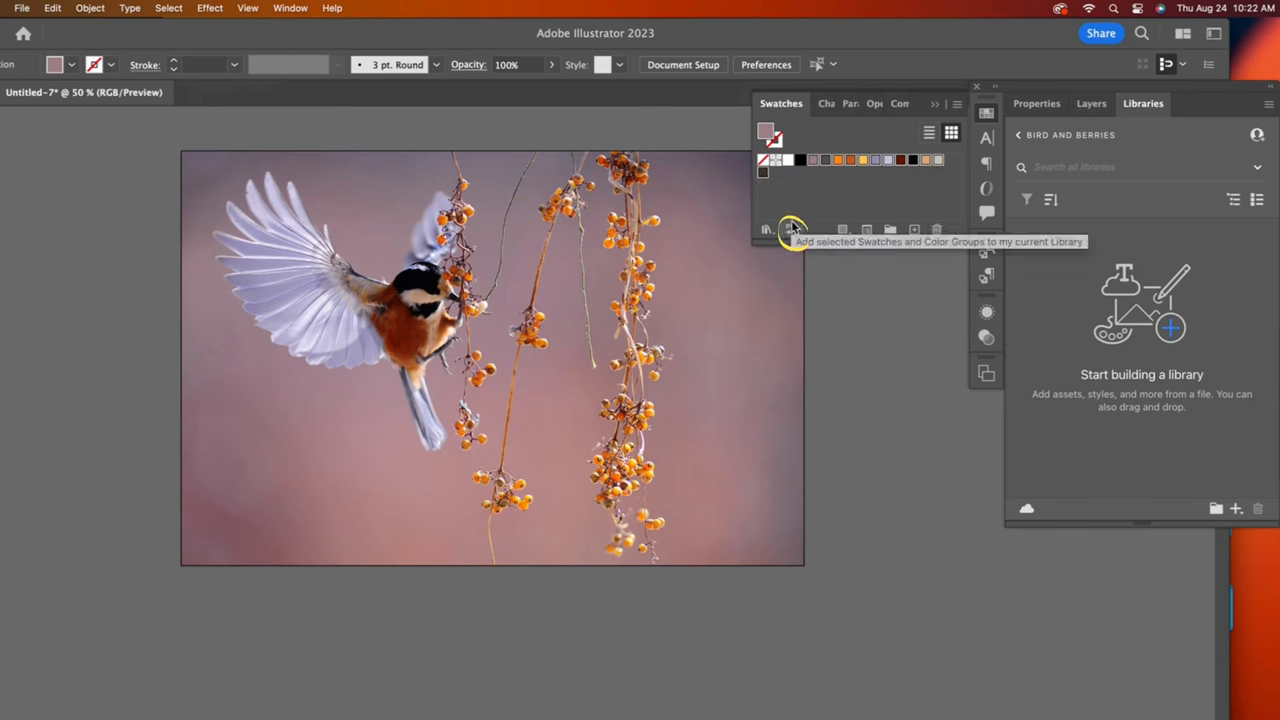
click(790, 229)
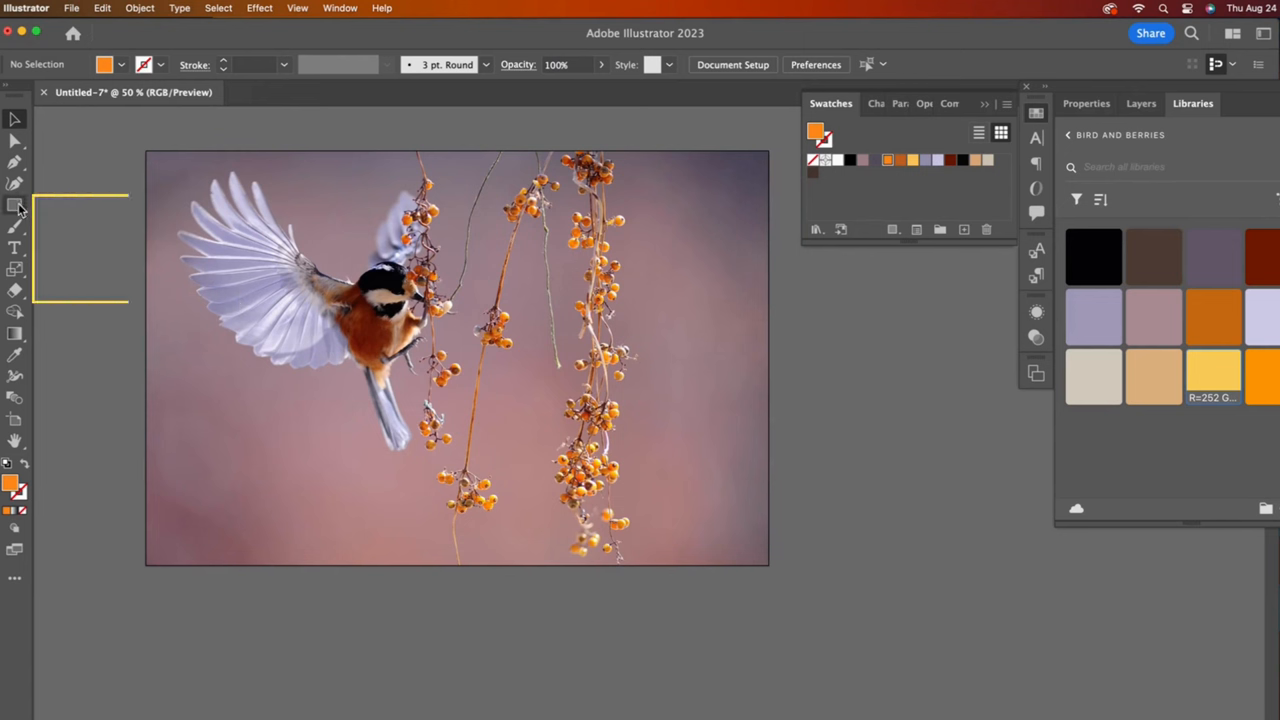
Step: Select the rectangles layer and draw an orange rectangle below the bird with the Rectangle tool
click(16, 205)
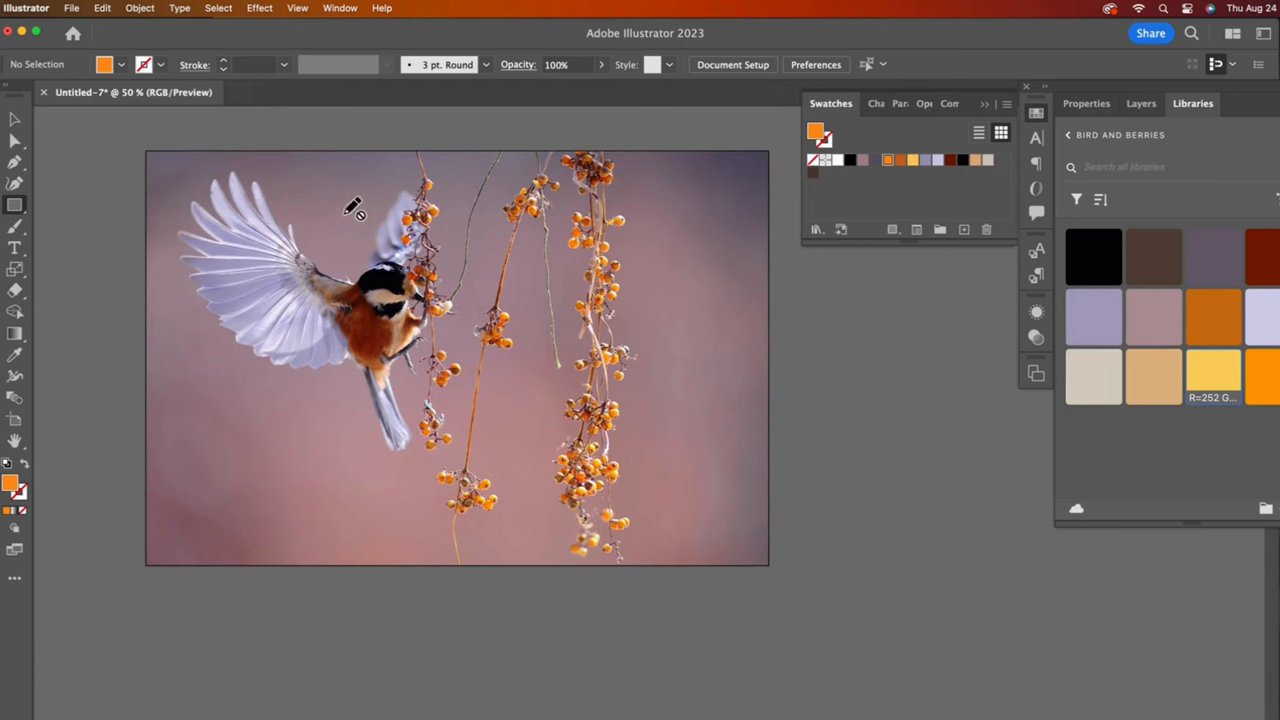
mouse_move(1118, 110)
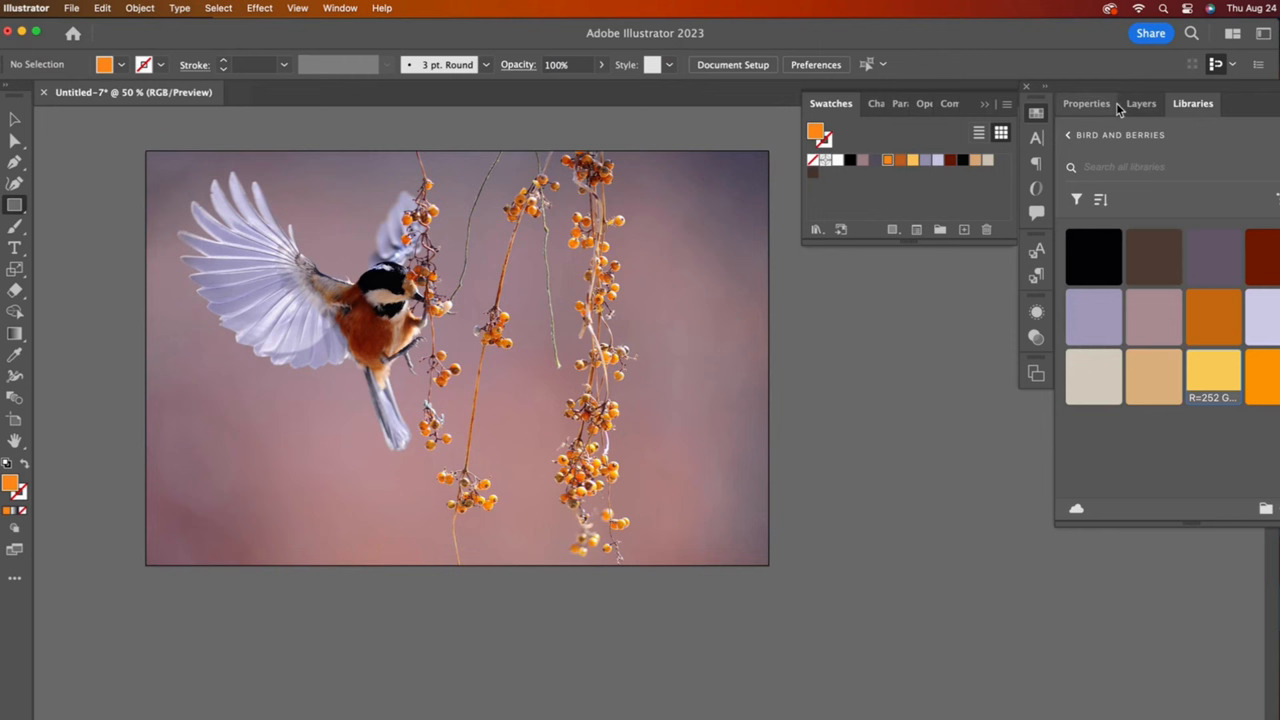
click(1140, 103)
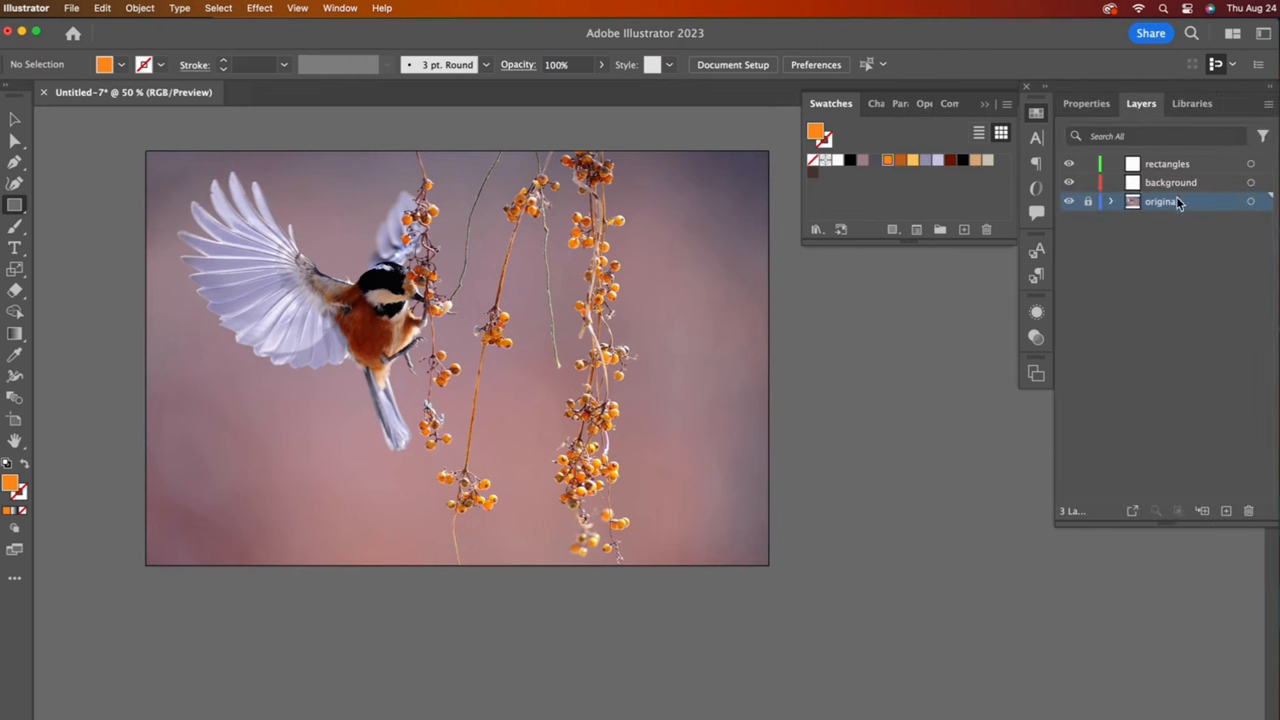
click(1167, 163)
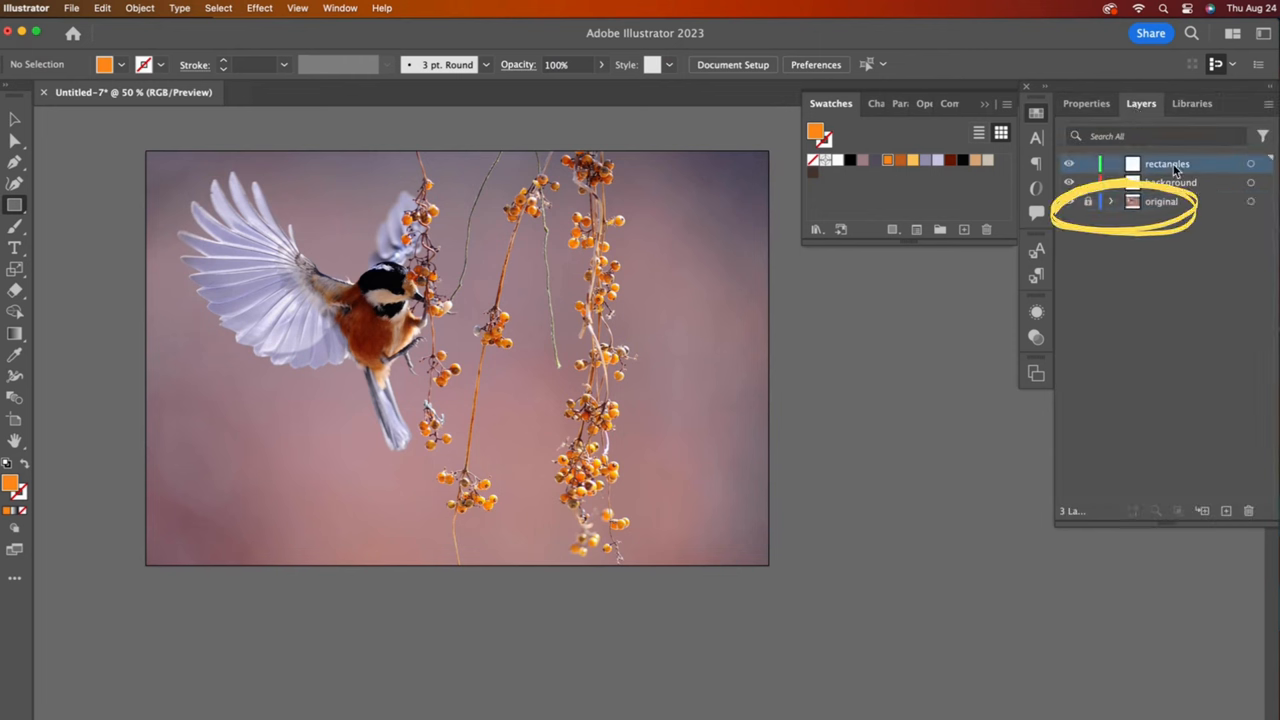
drag(335, 385, 420, 515)
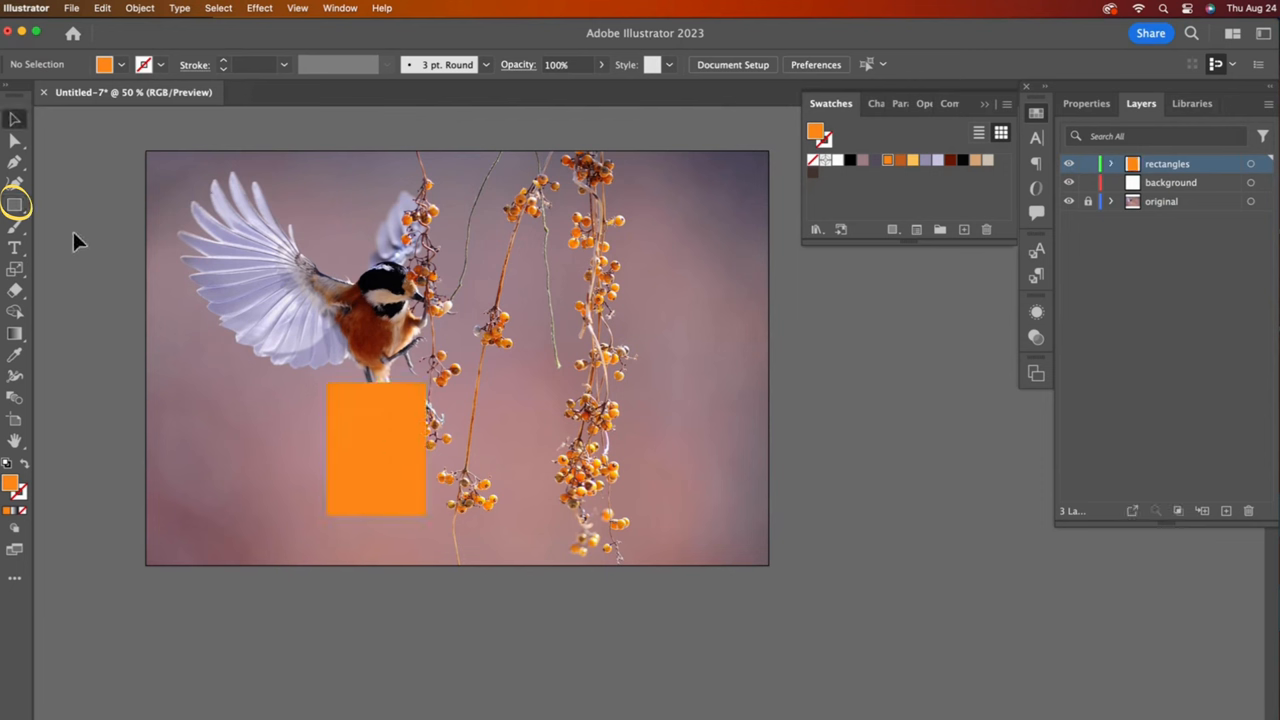
Step: Shift the orange rectangle left and up beside the wing and pick its outline colour
drag(375, 450, 267, 450)
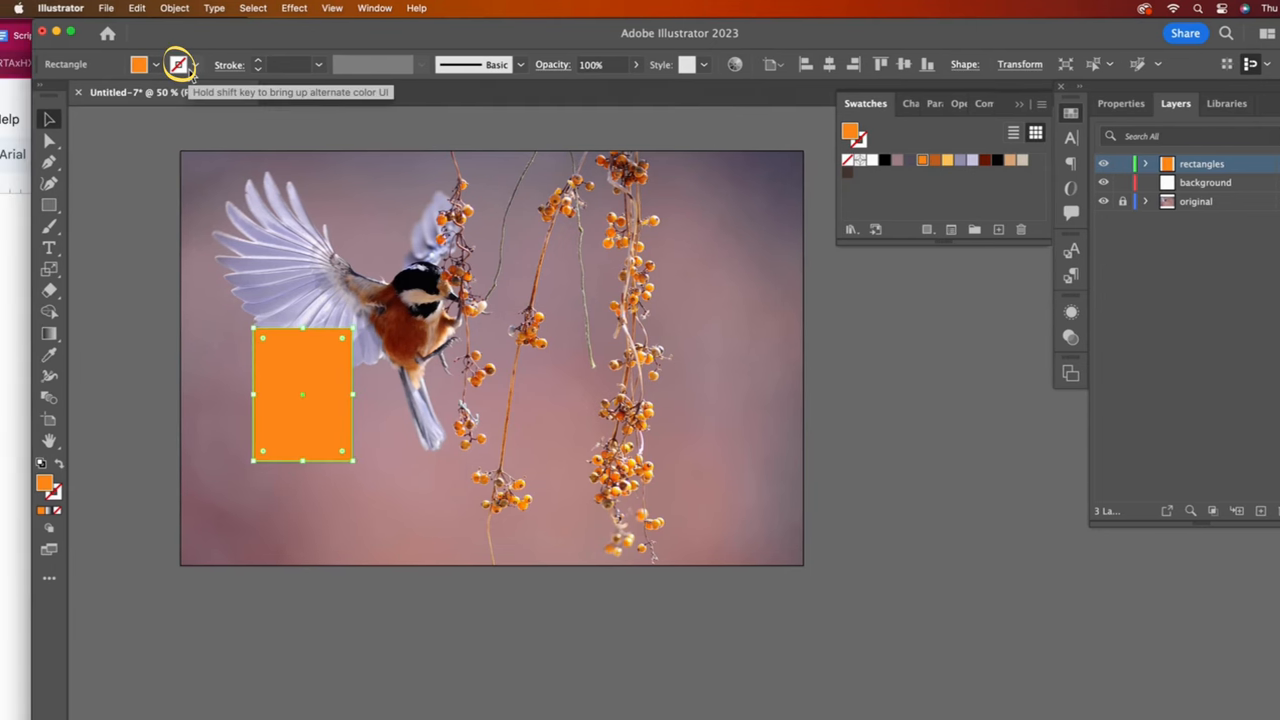
click(178, 64)
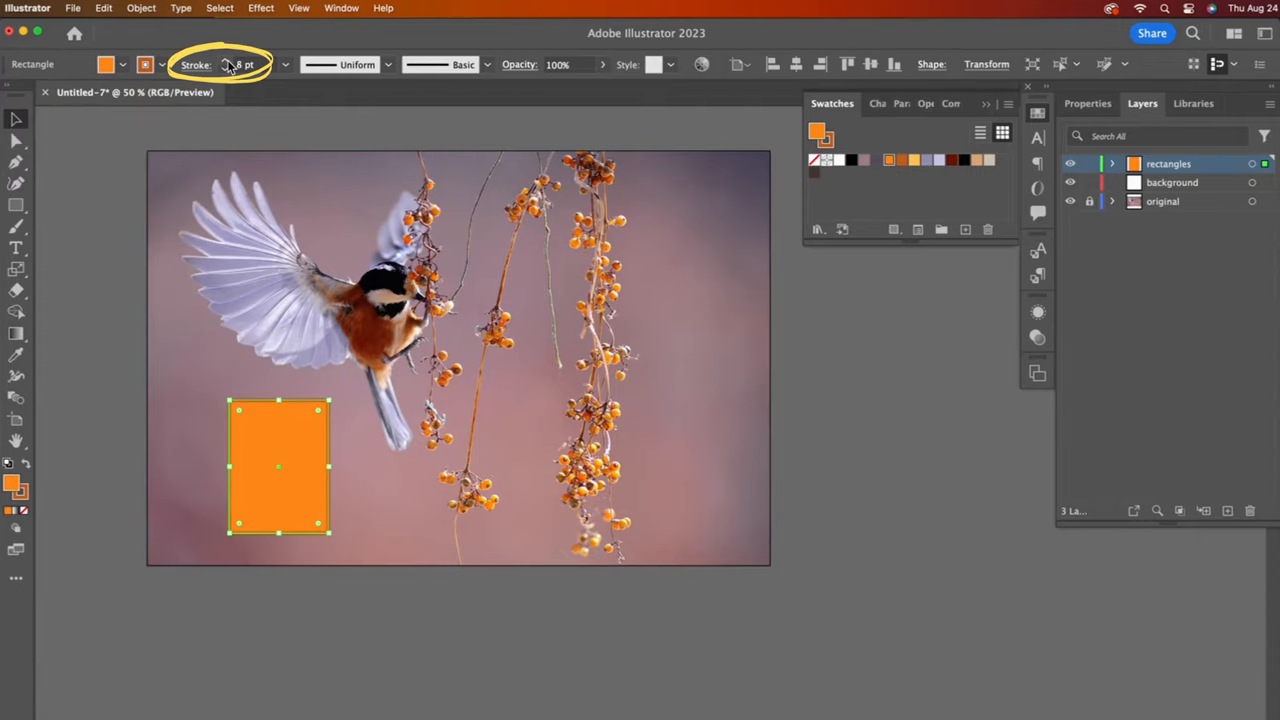
drag(278, 468, 256, 358)
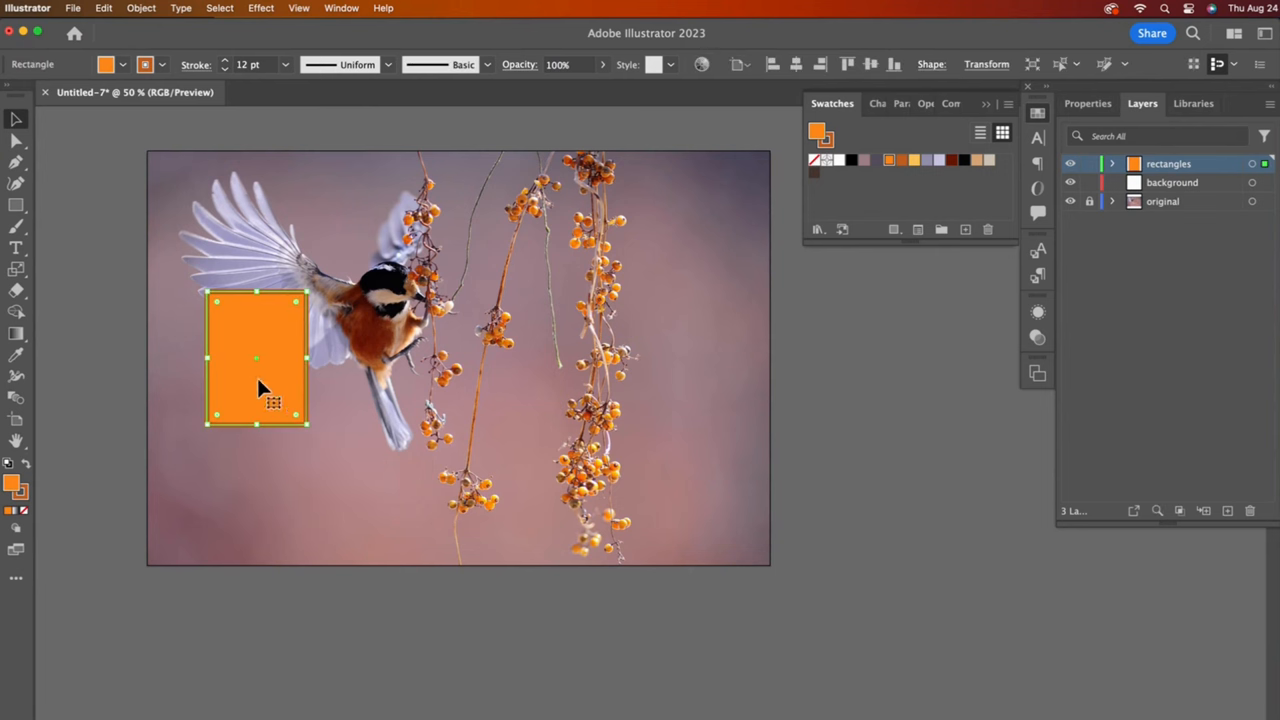
click(1087, 103)
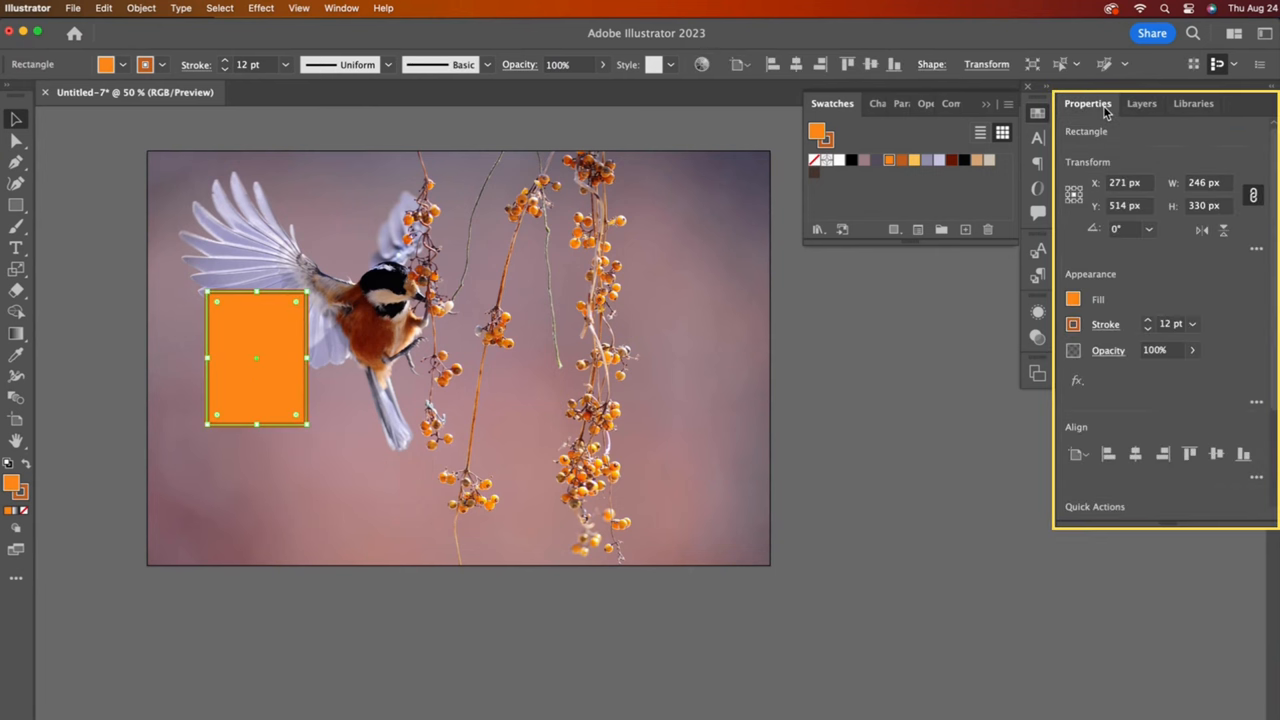
mouse_move(1171, 337)
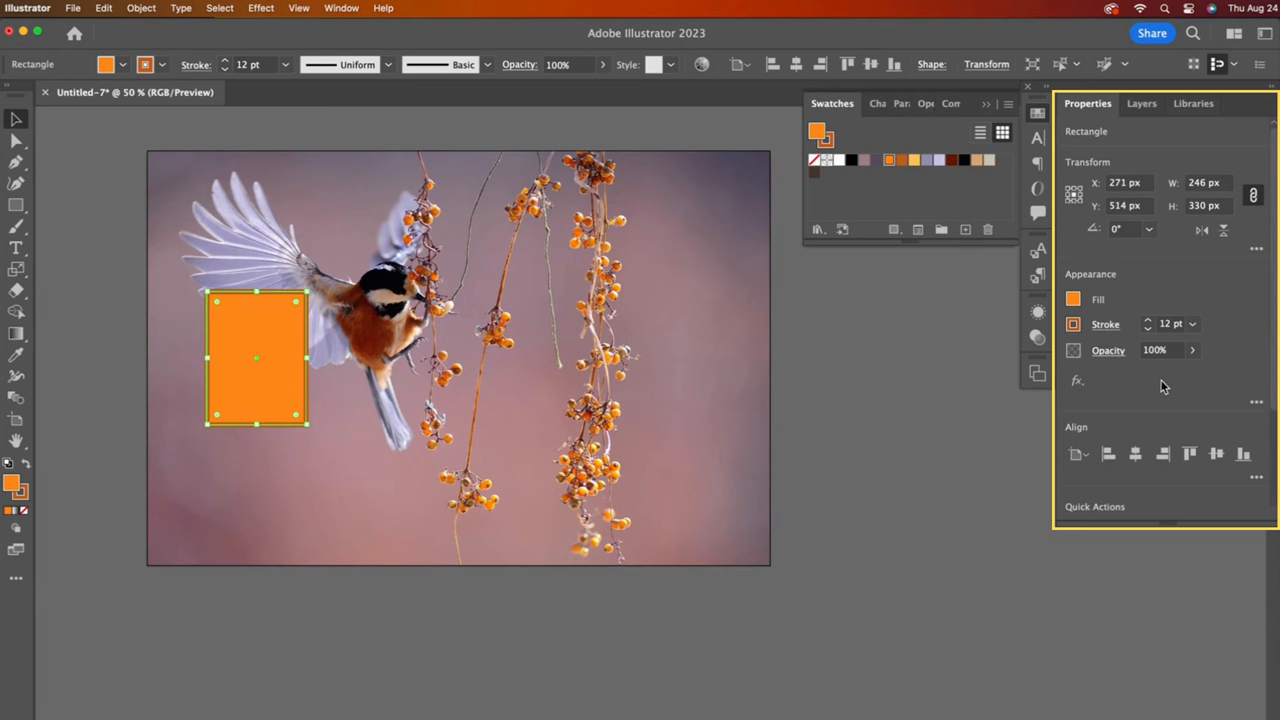
click(1073, 323)
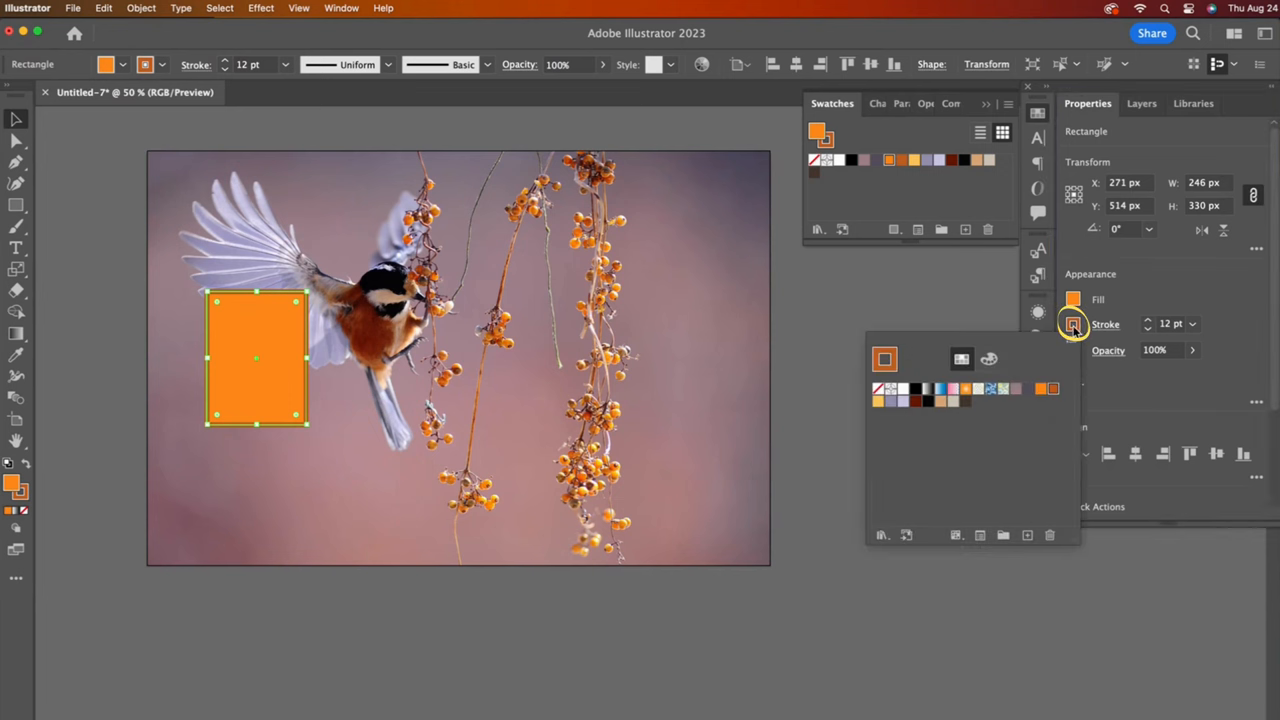
click(877, 389)
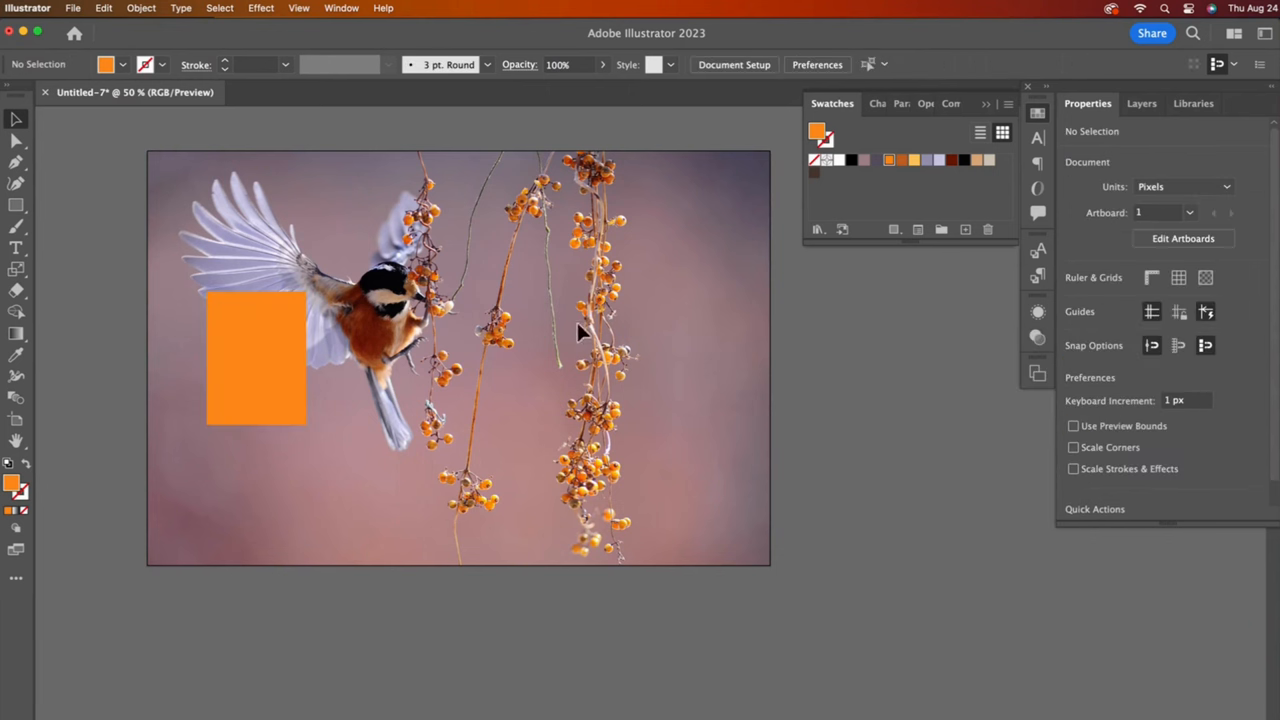
Step: Copy the small 33 × 33 px orange square onto several berries
click(255, 357)
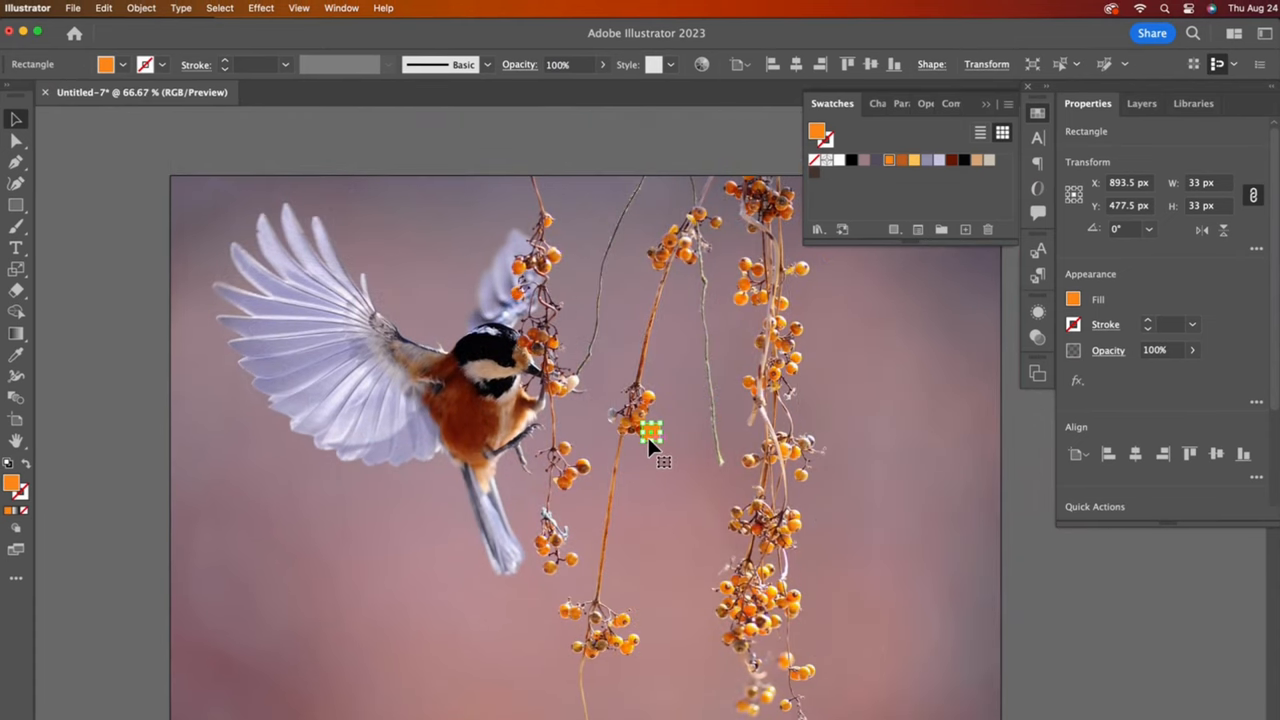
click(103, 8)
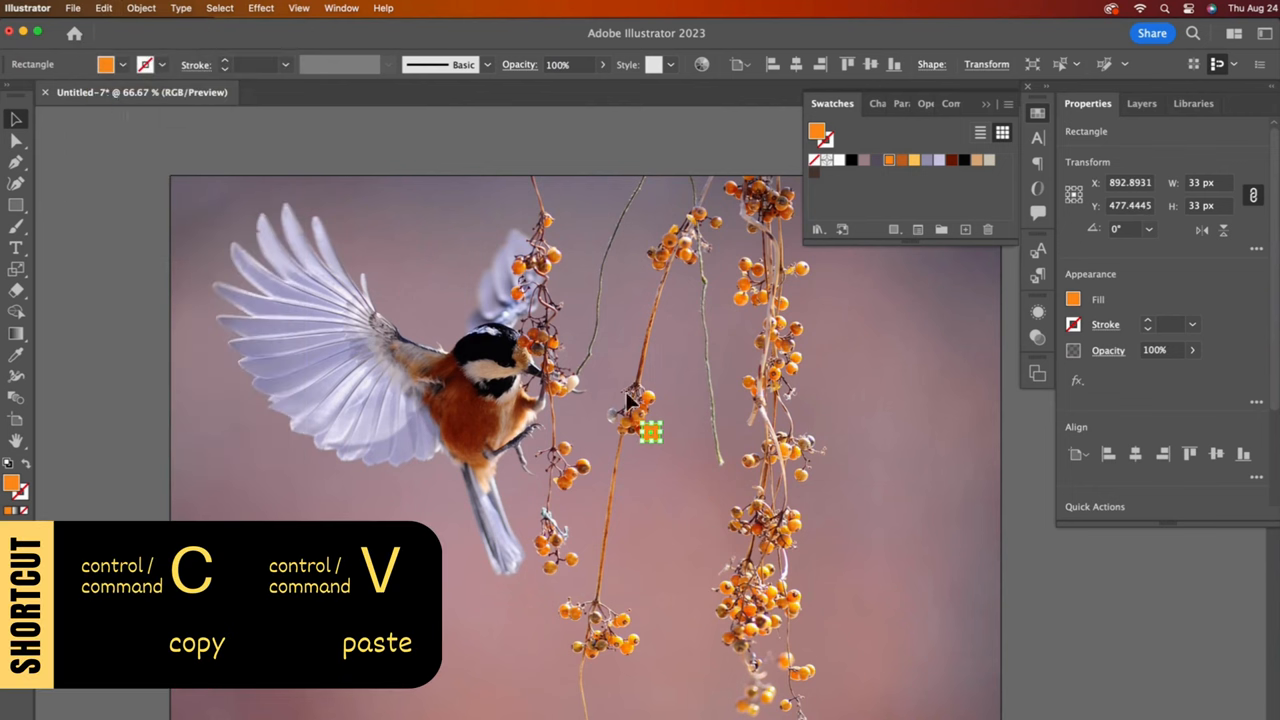
drag(650, 432, 650, 438)
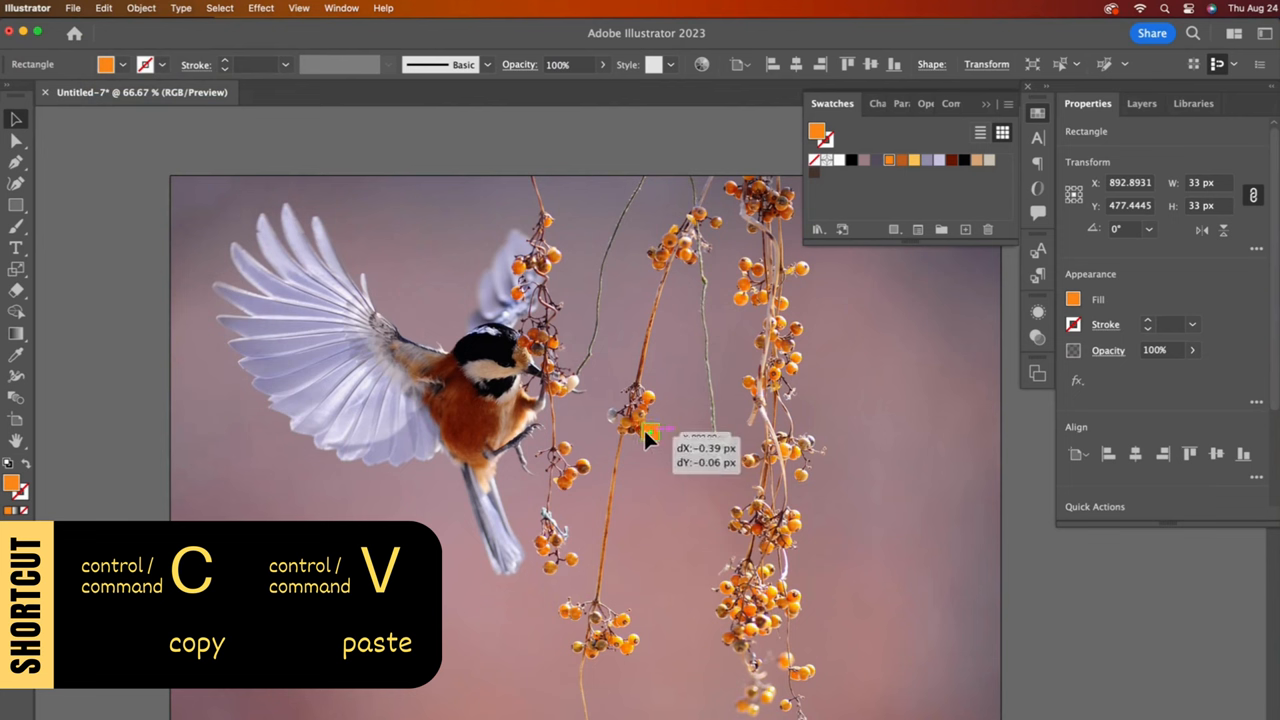
drag(650, 435, 785, 455)
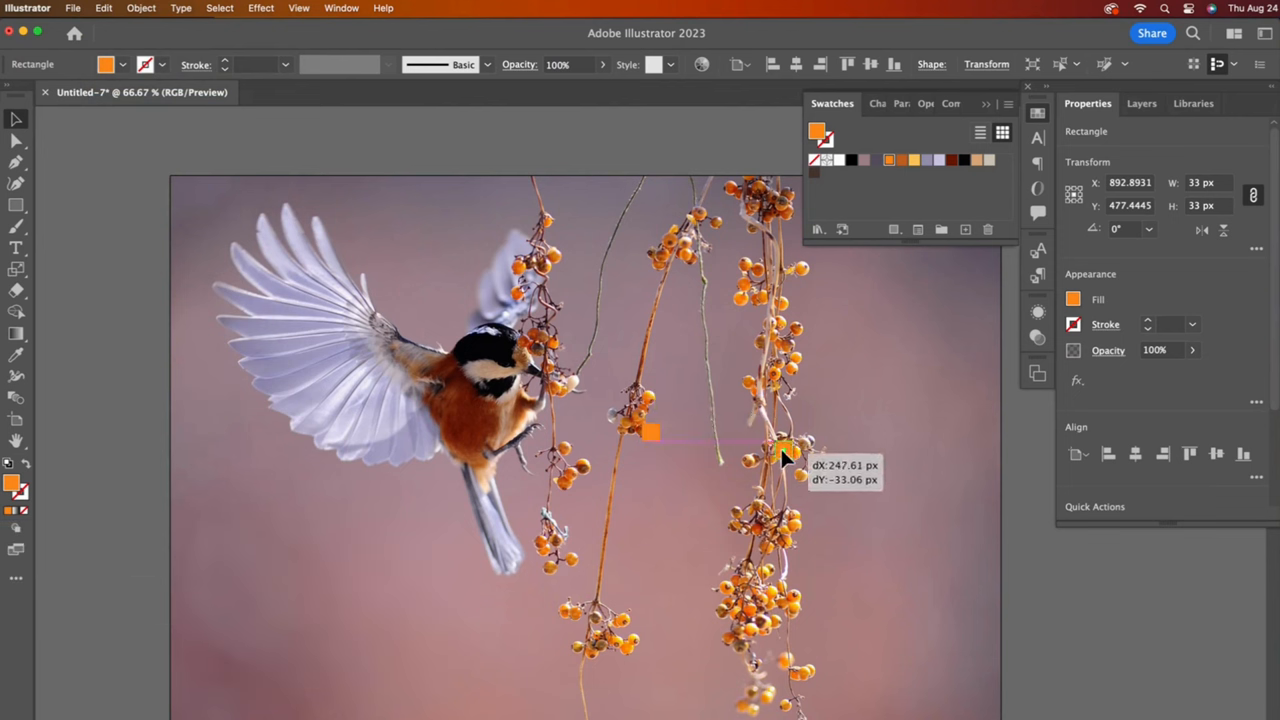
drag(785, 455, 745, 300)
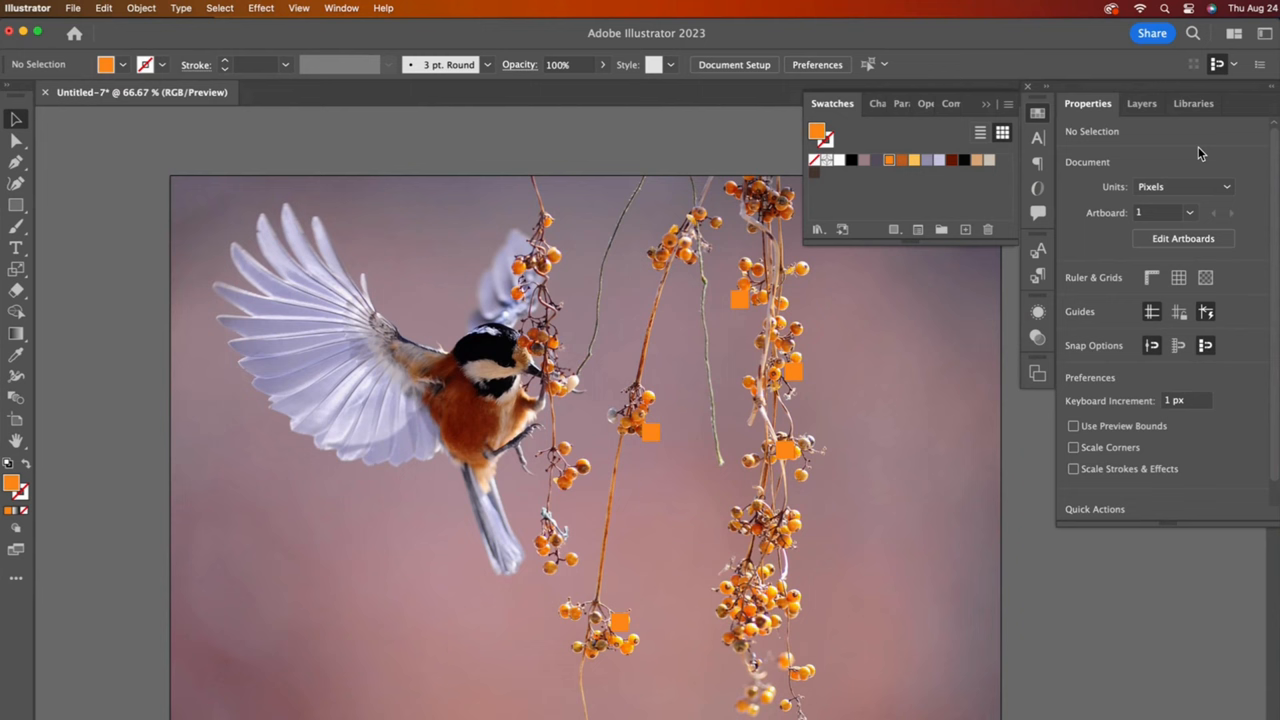
Step: Select the background layer, toggle its visibility to check it, and draw a rectangle near the berries
click(1141, 103)
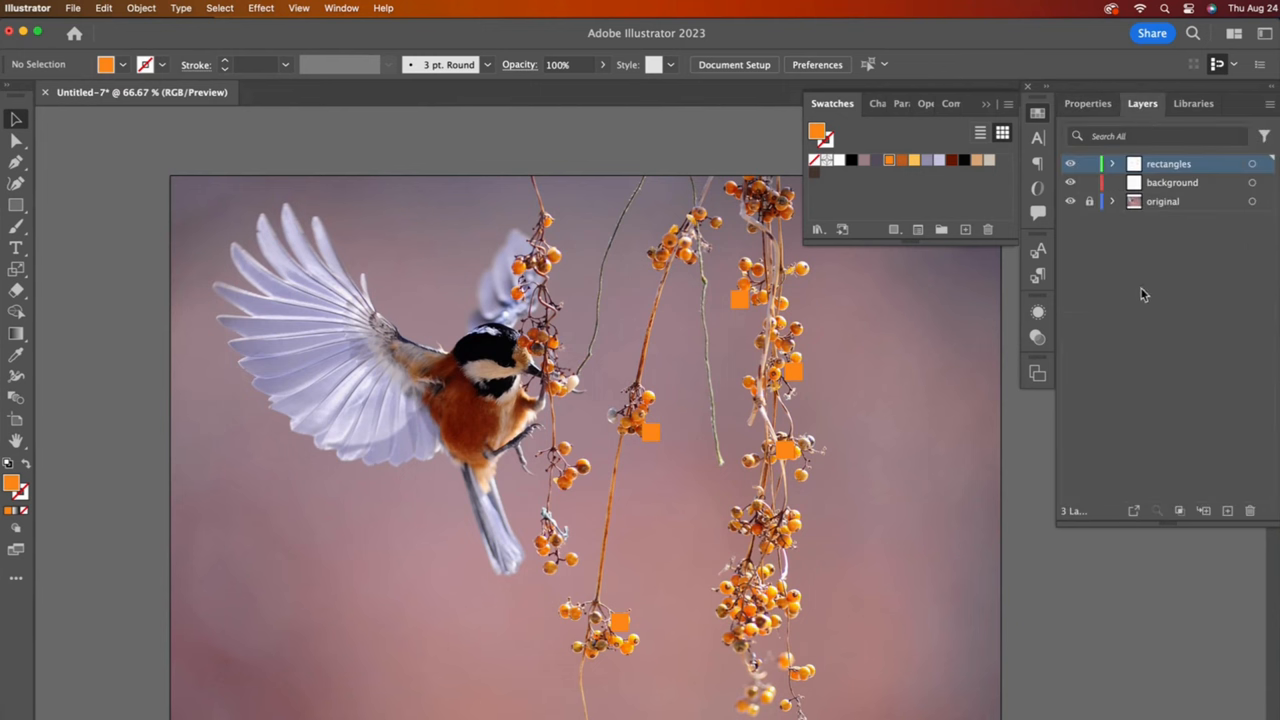
click(1070, 182)
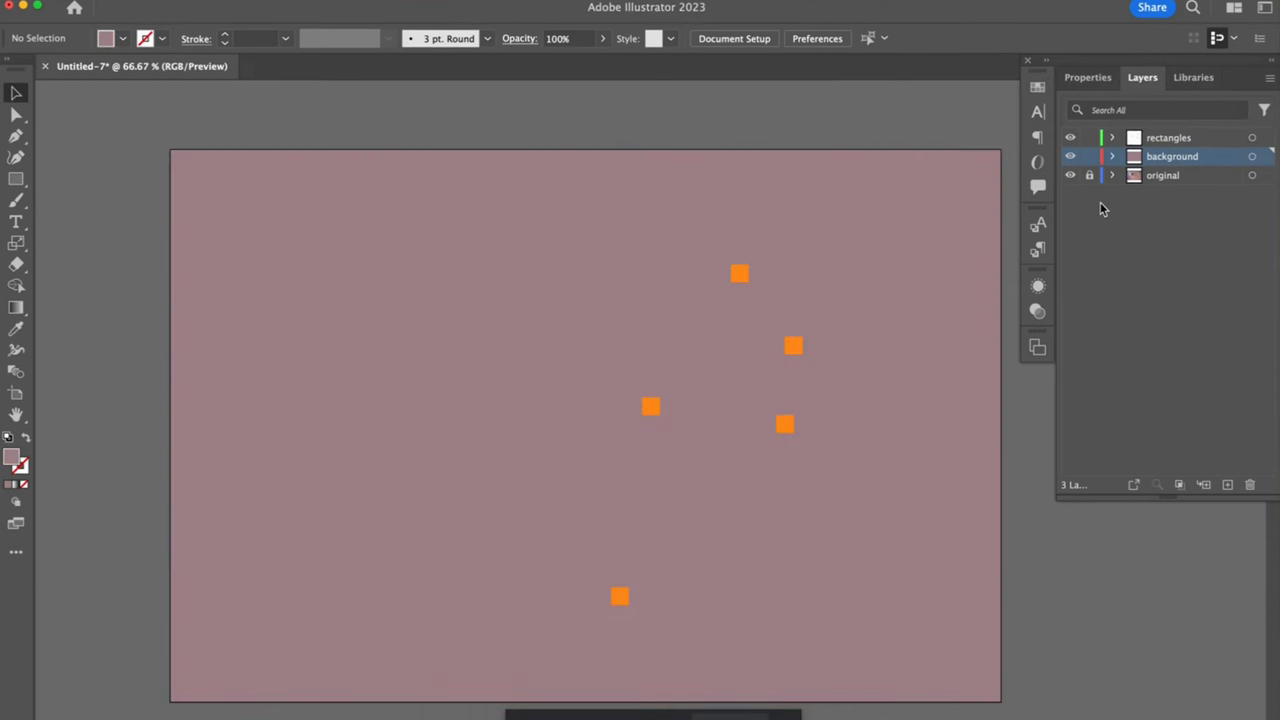
click(1070, 175)
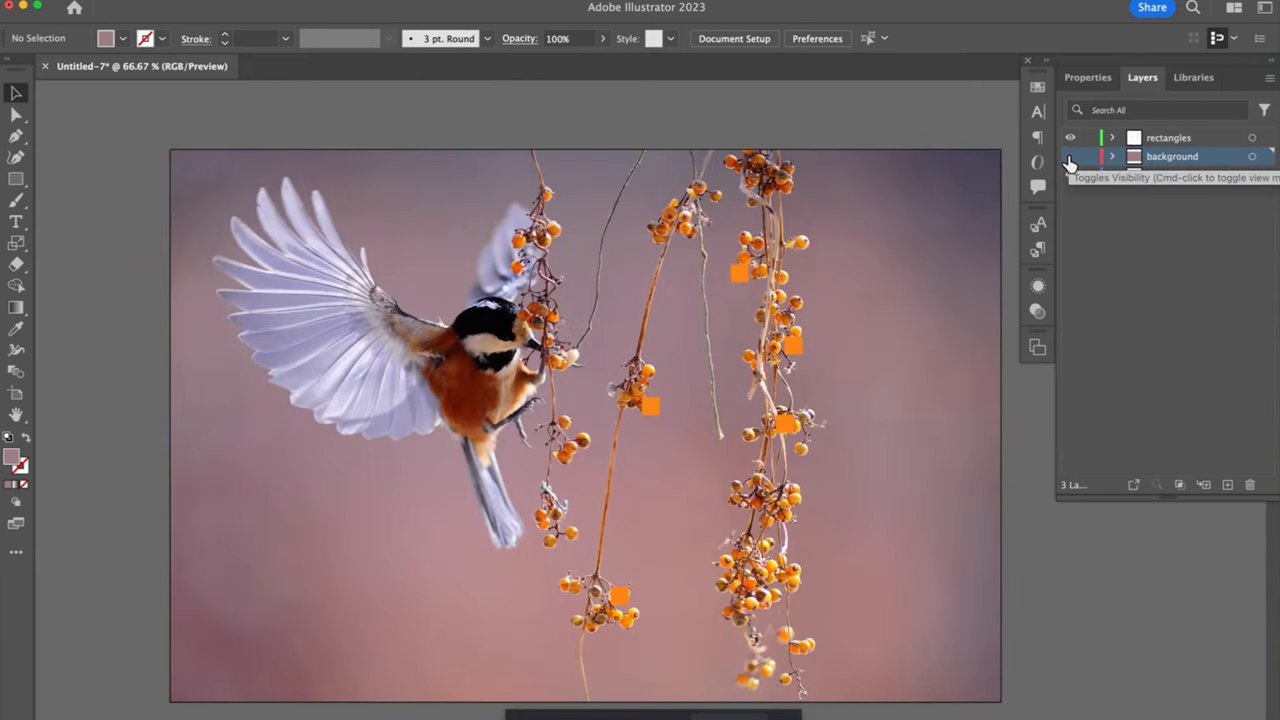
click(1070, 156)
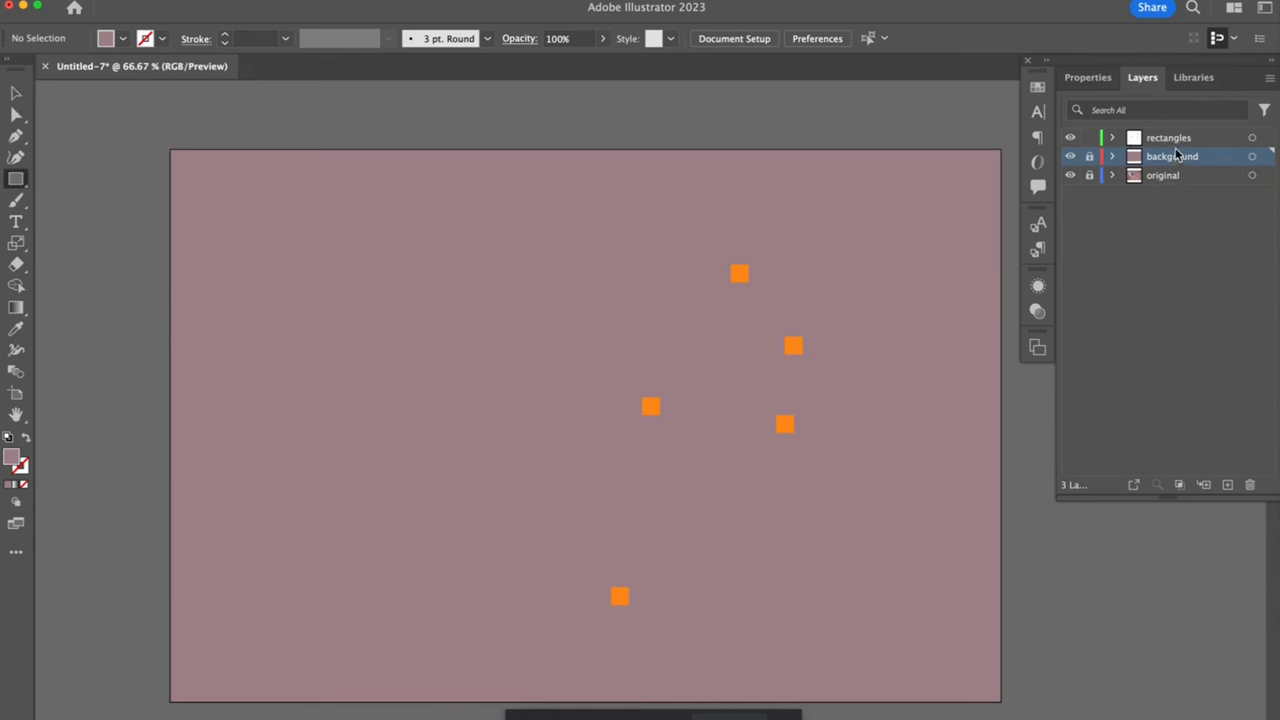
drag(793, 217, 917, 315)
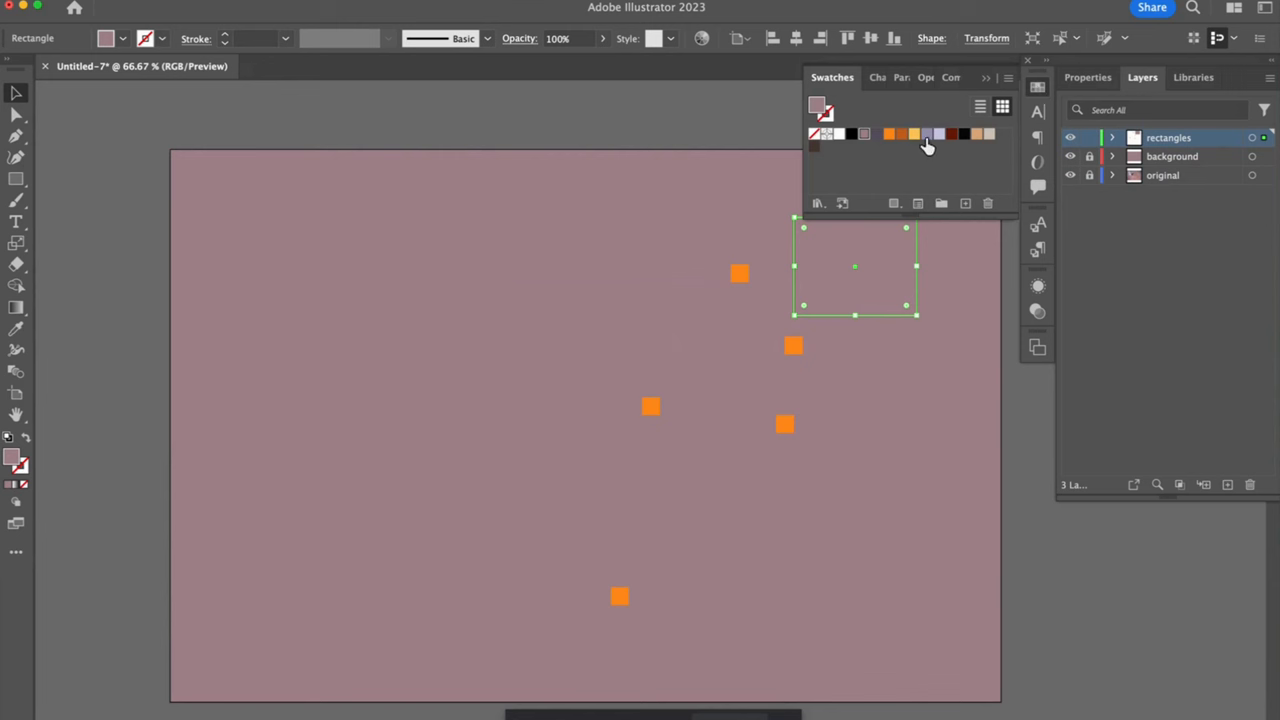
Step: Color the new rectangle lavender, then draw and move lavender strips into the wing
click(913, 133)
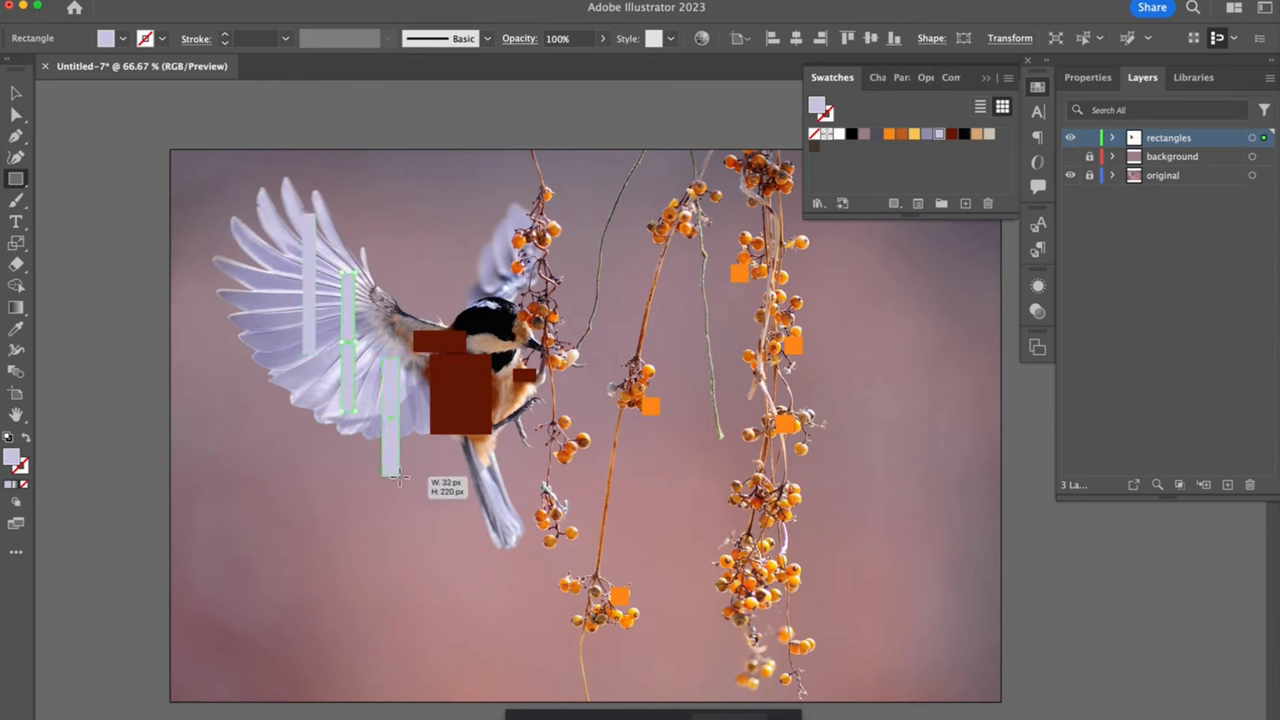
click(16, 243)
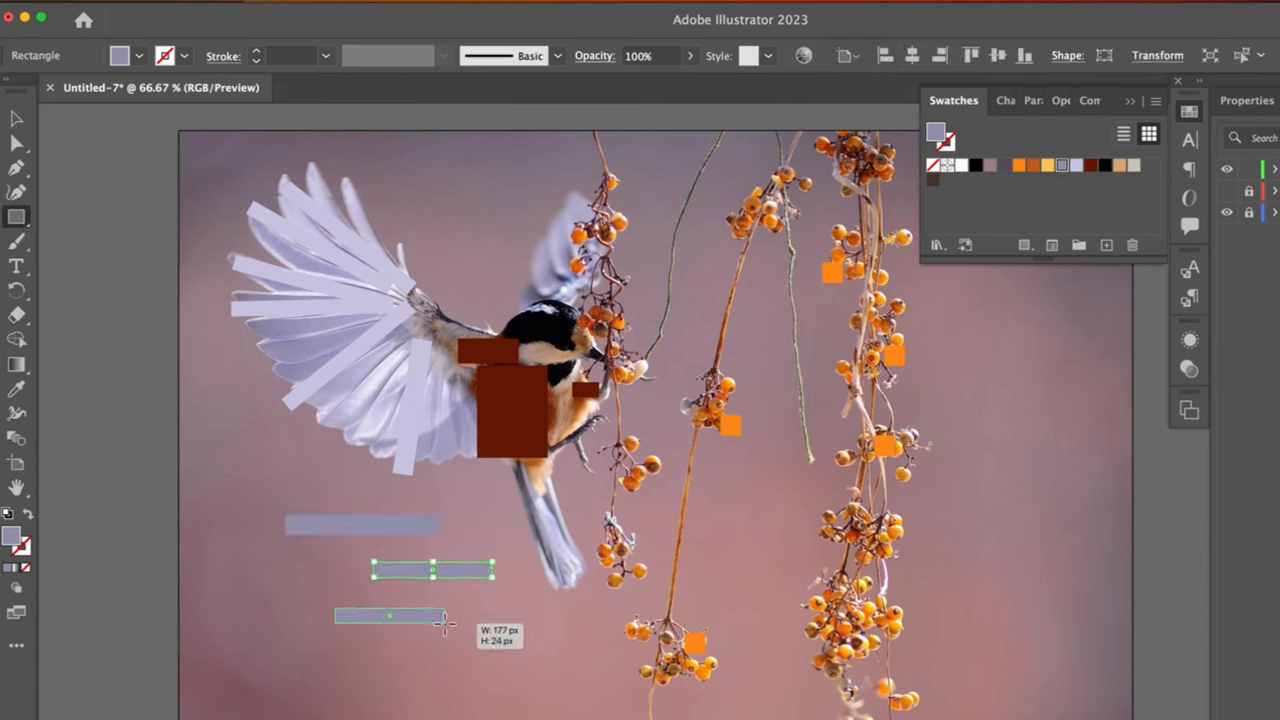
drag(390, 615, 300, 310)
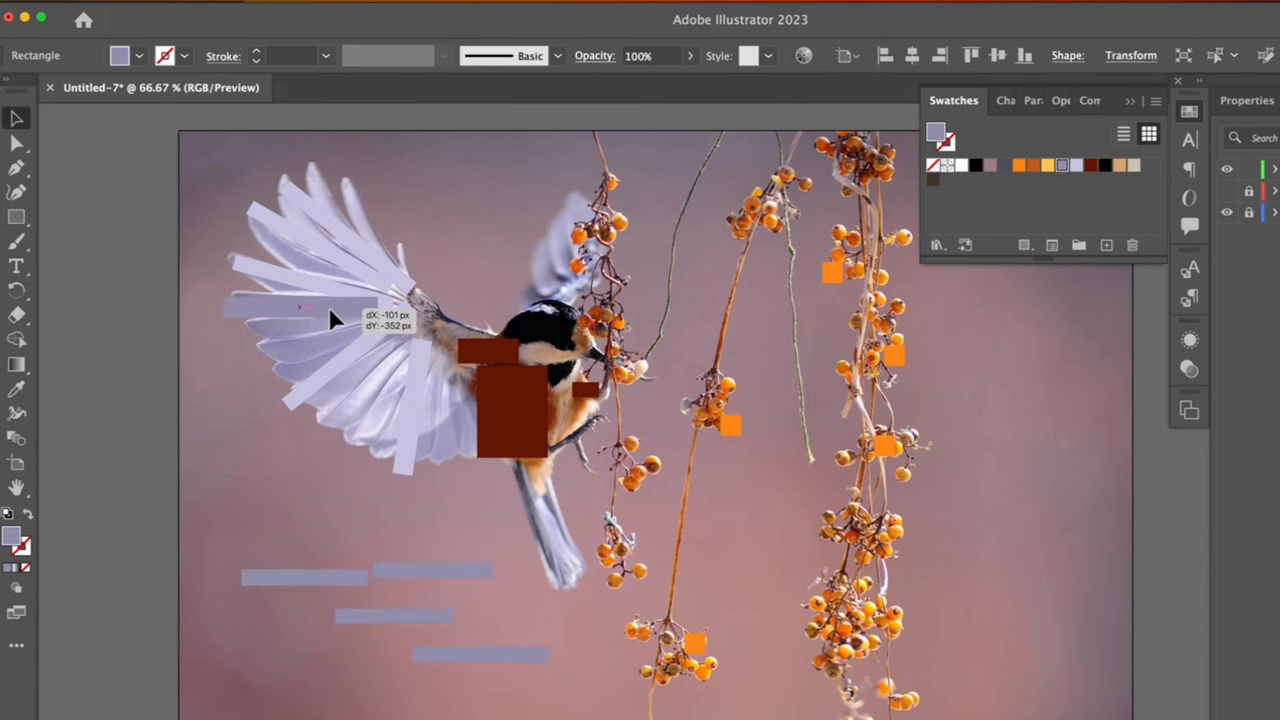
drag(335, 320, 303, 580)
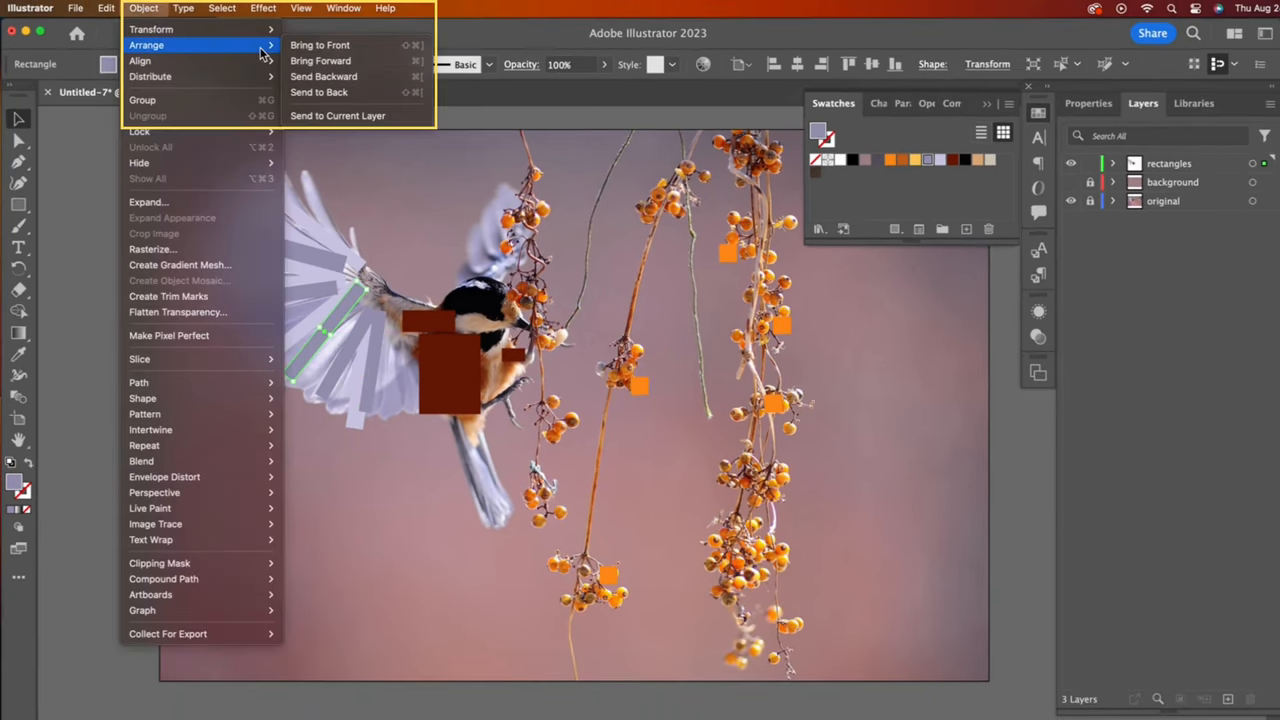
Step: Send the wing strip backward, then expand the rectangles layer and select that strip
click(318, 92)
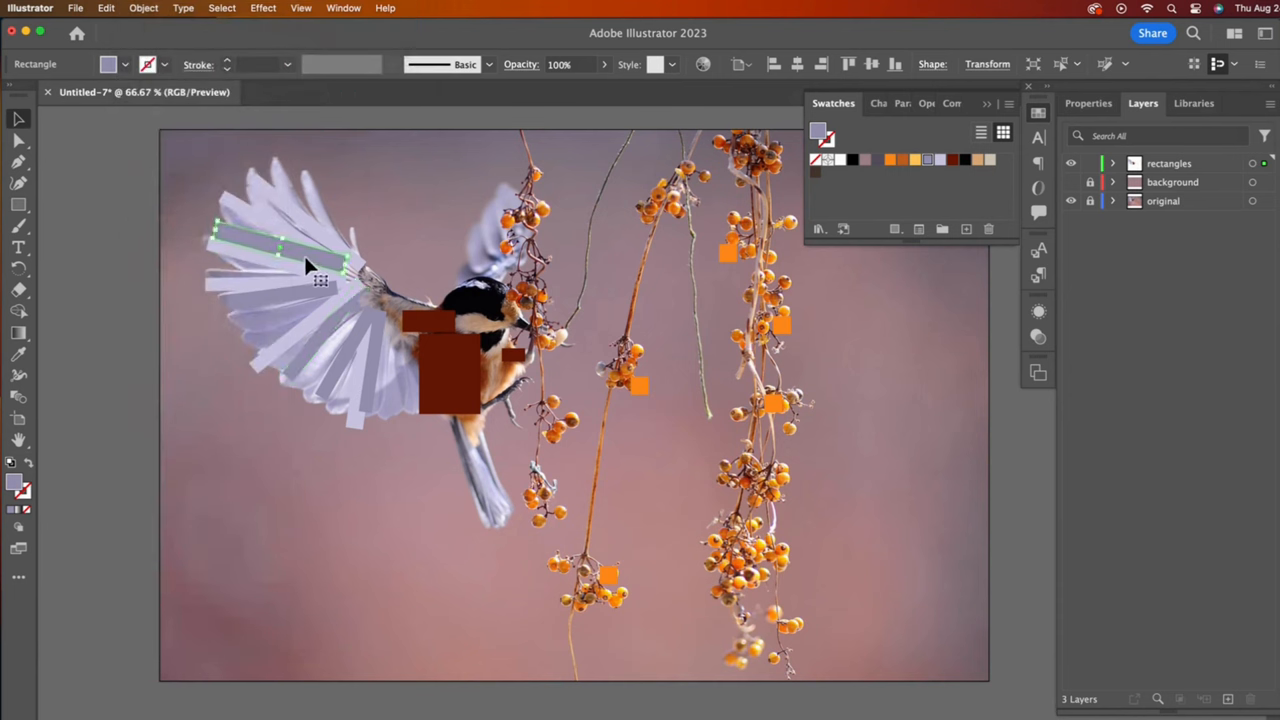
click(1112, 163)
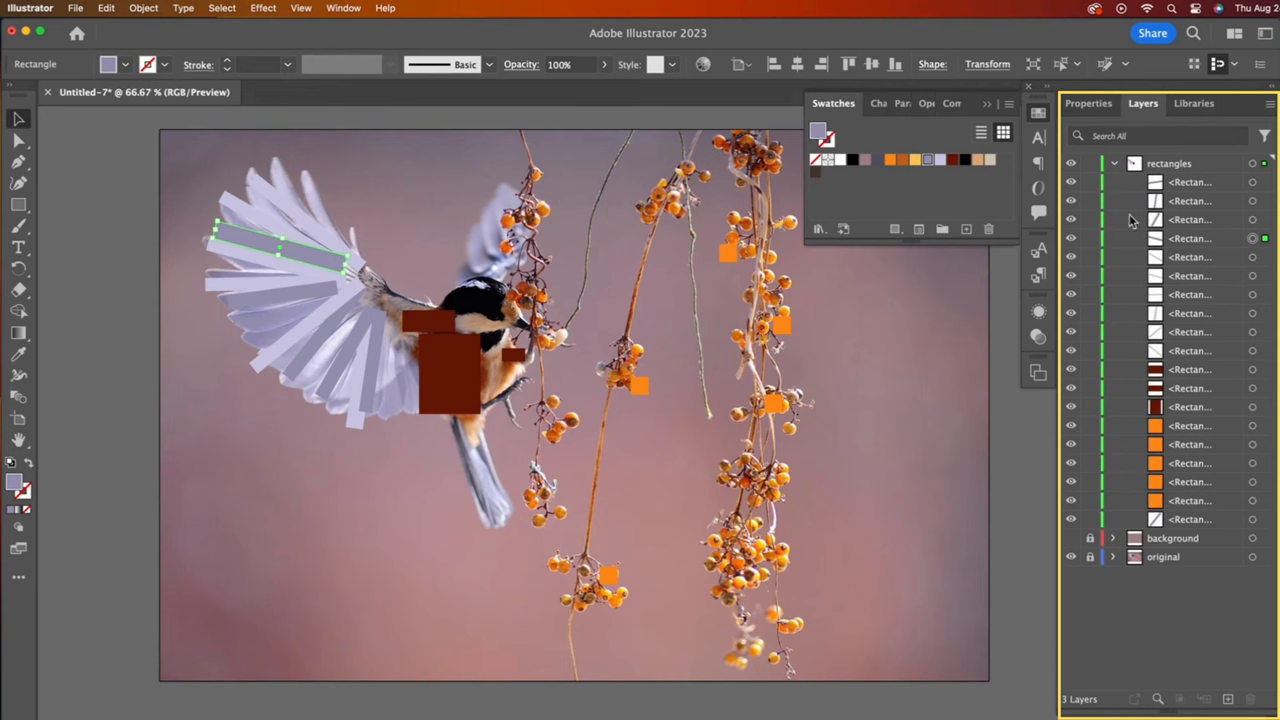
click(1190, 238)
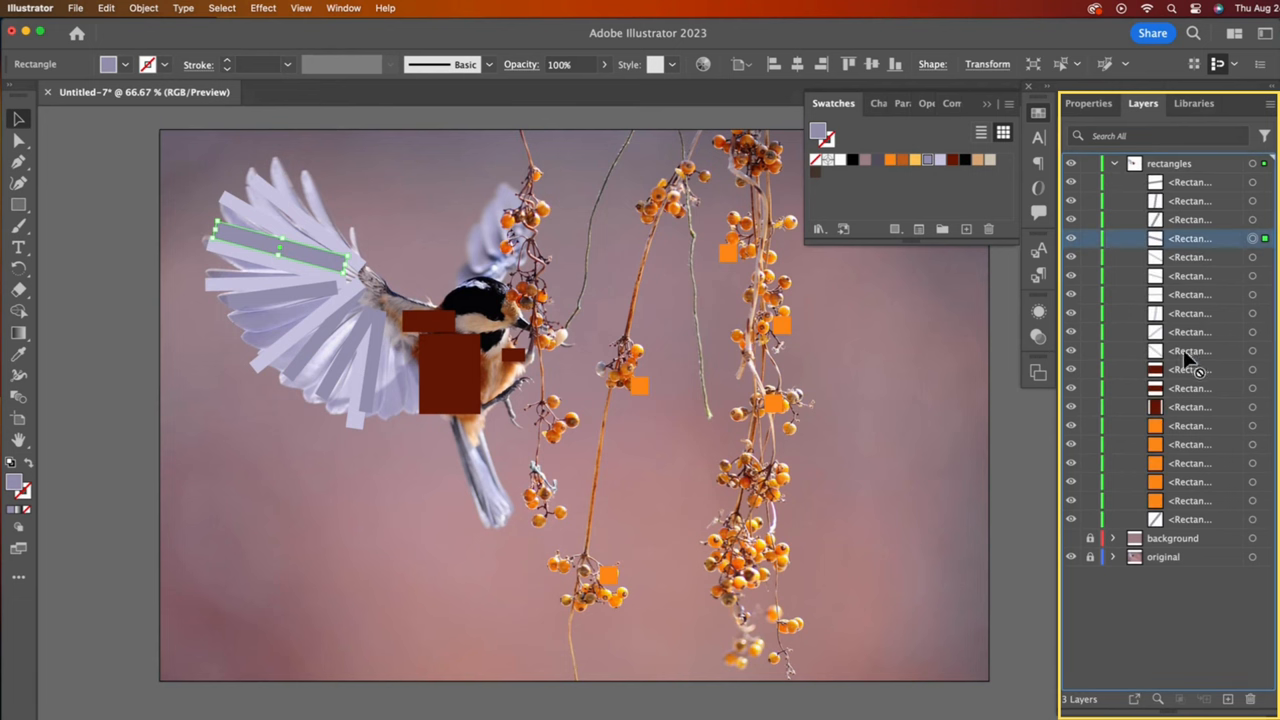